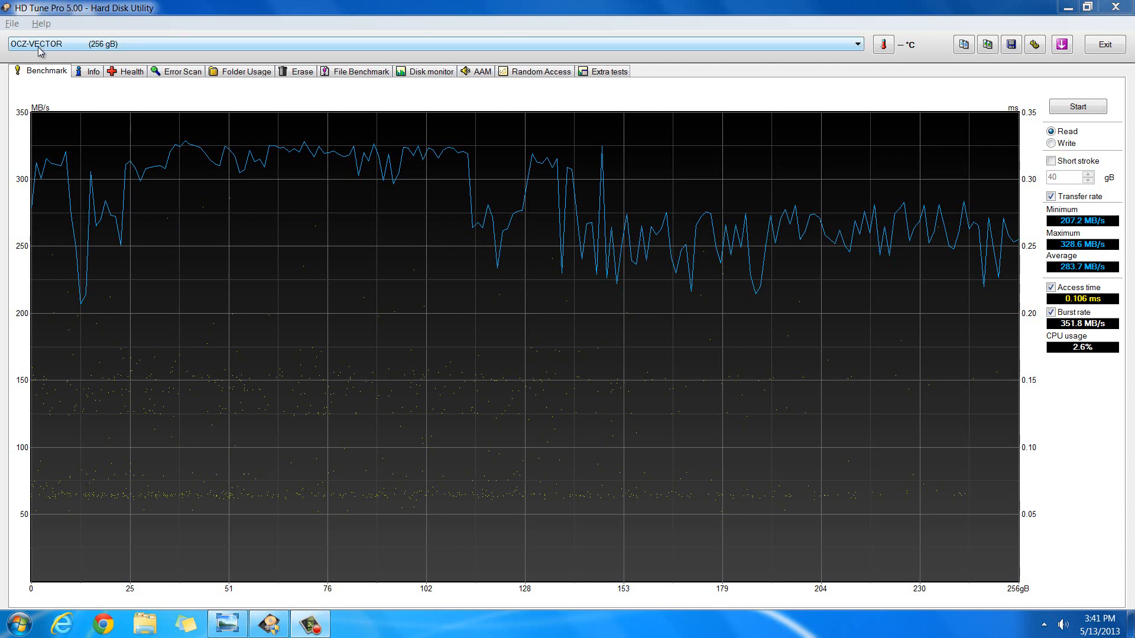
pyautogui.click(857, 44)
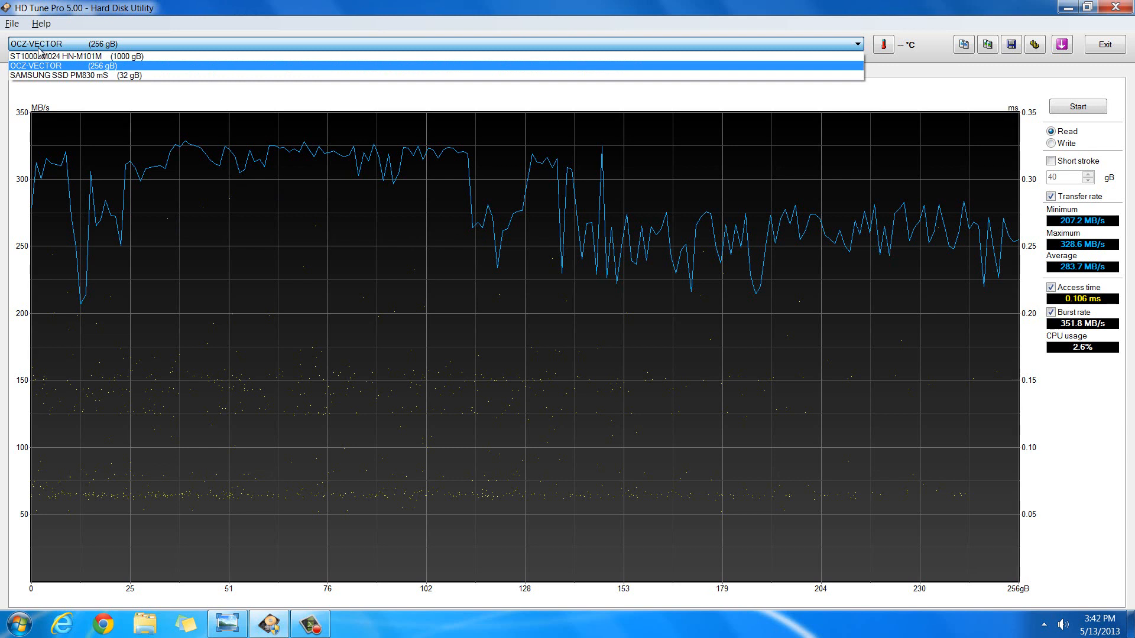
pyautogui.moveTo(45, 78)
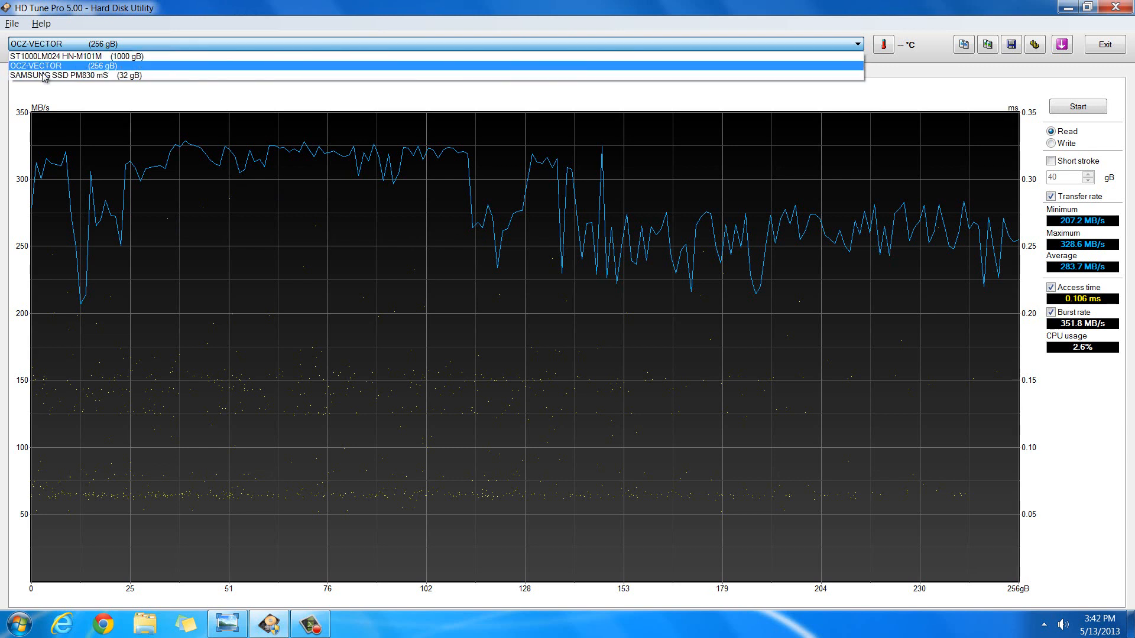
pyautogui.click(37, 65)
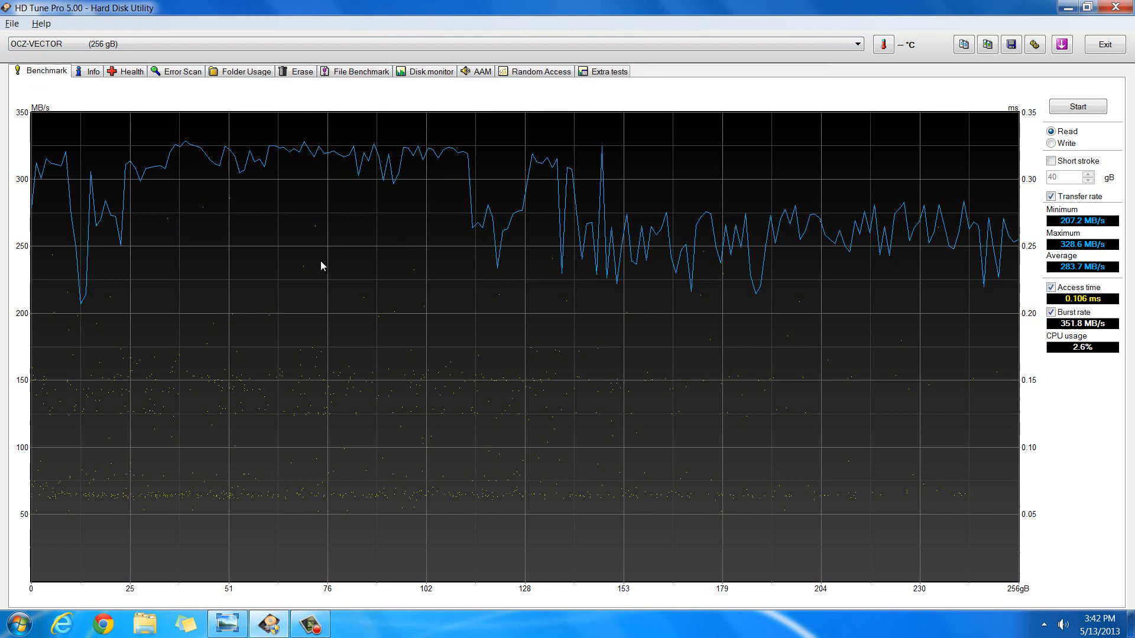
pyautogui.moveTo(37, 7)
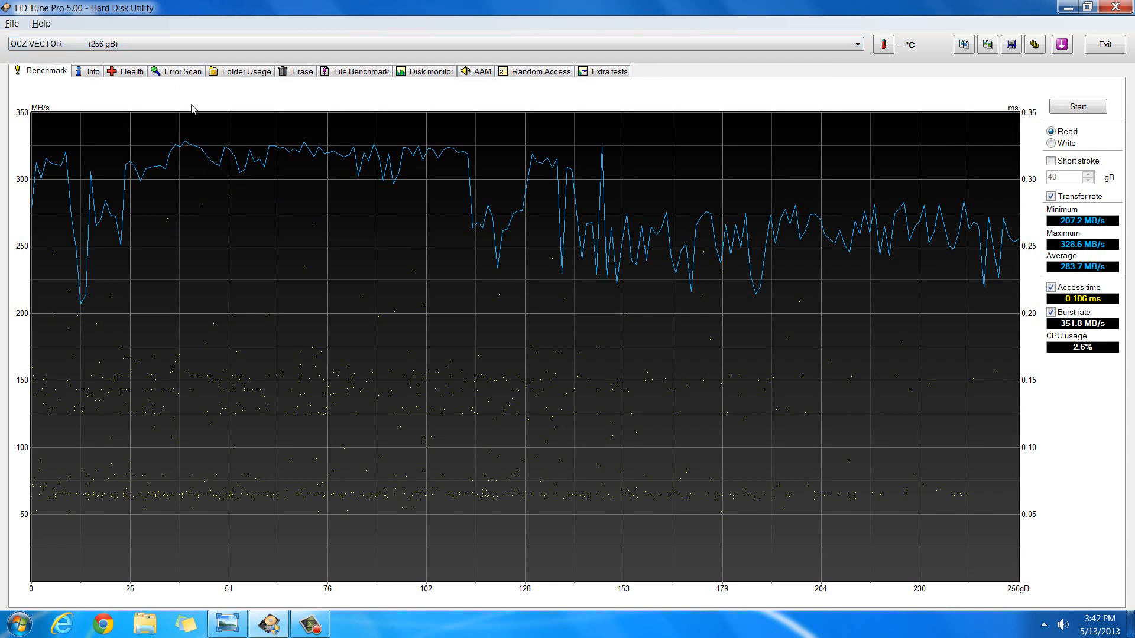
pyautogui.moveTo(565, 298)
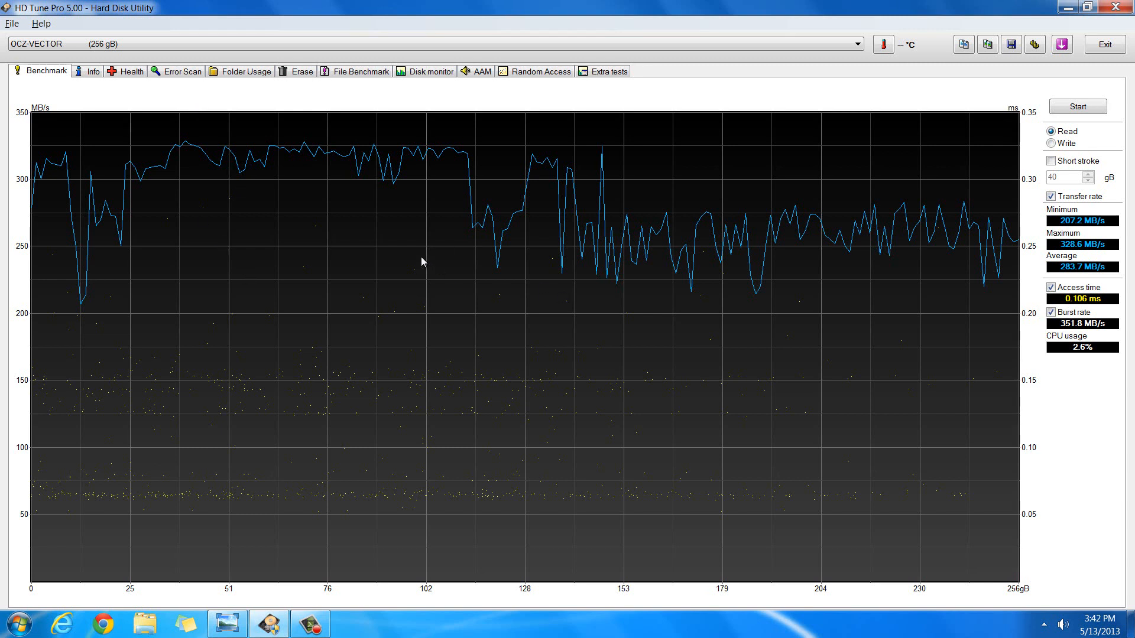
pyautogui.moveTo(315, 250)
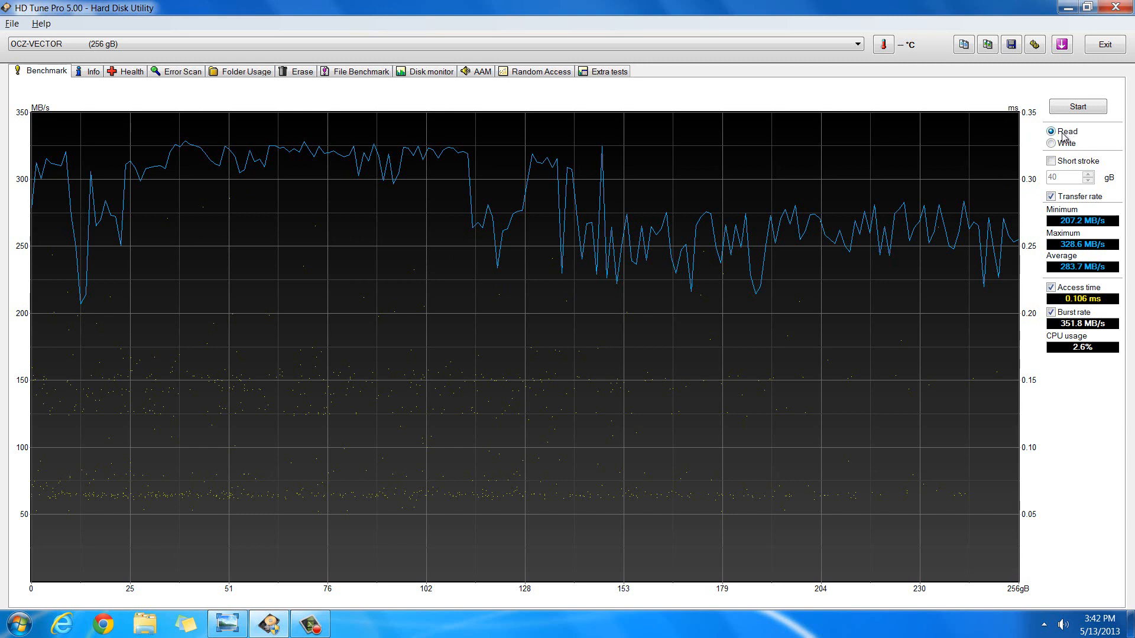
pyautogui.moveTo(777, 208)
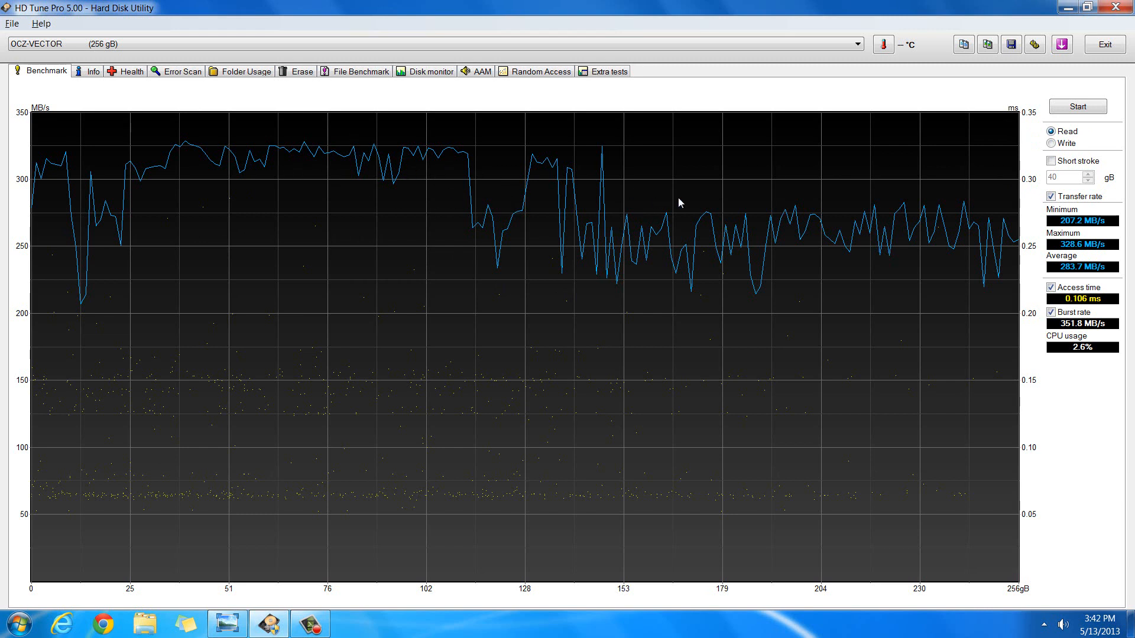
pyautogui.moveTo(722, 202)
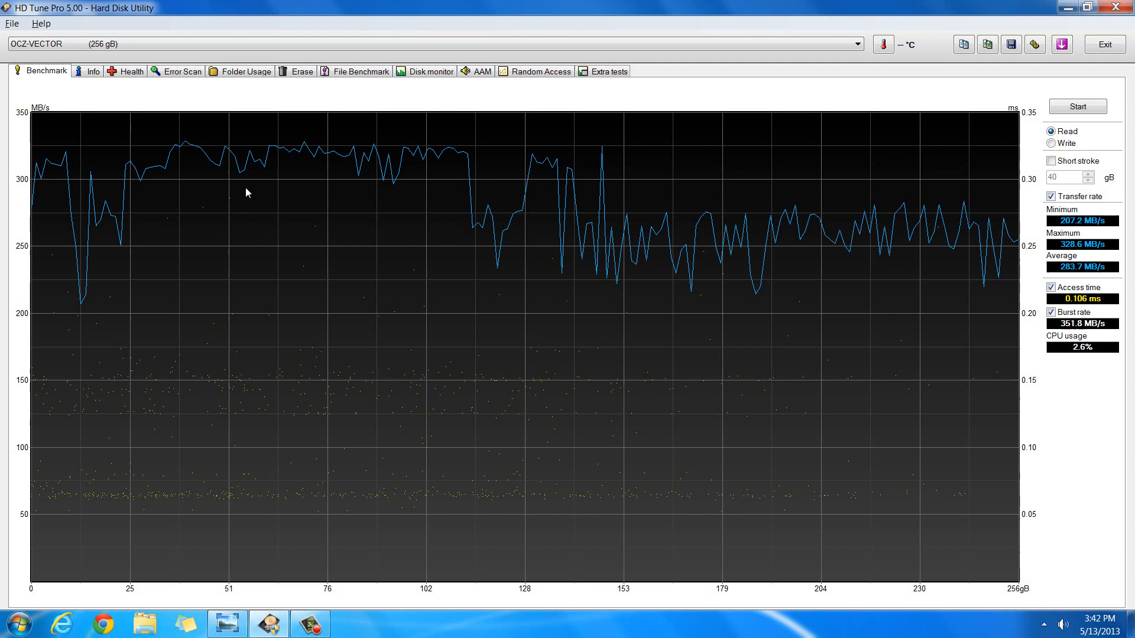
pyautogui.moveTo(494, 324)
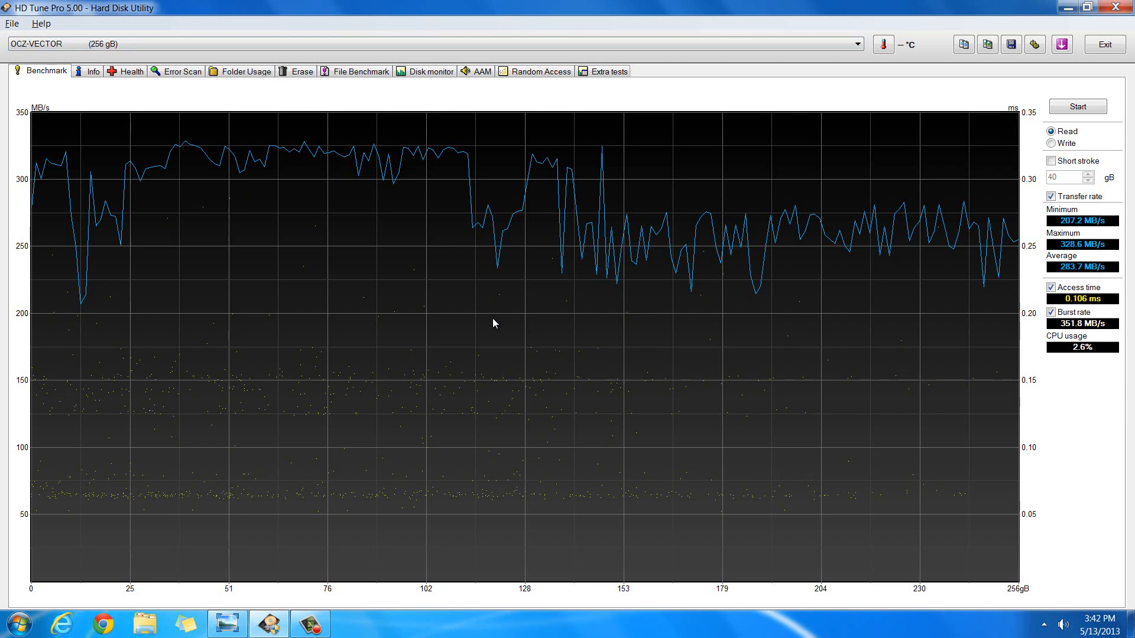
pyautogui.moveTo(95, 276)
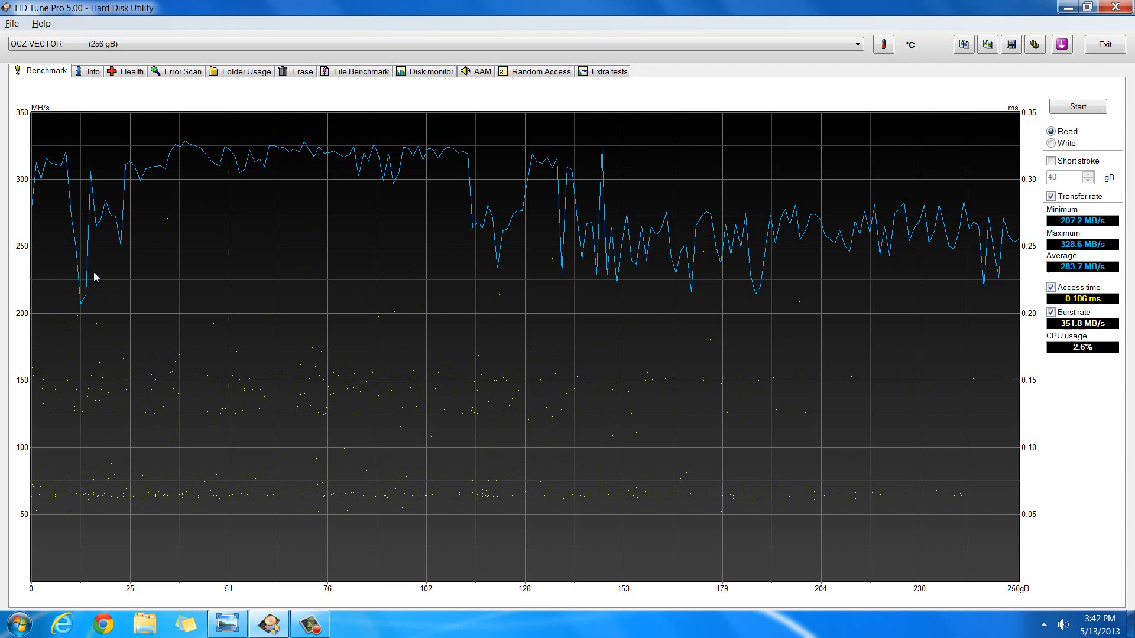
pyautogui.moveTo(61, 264)
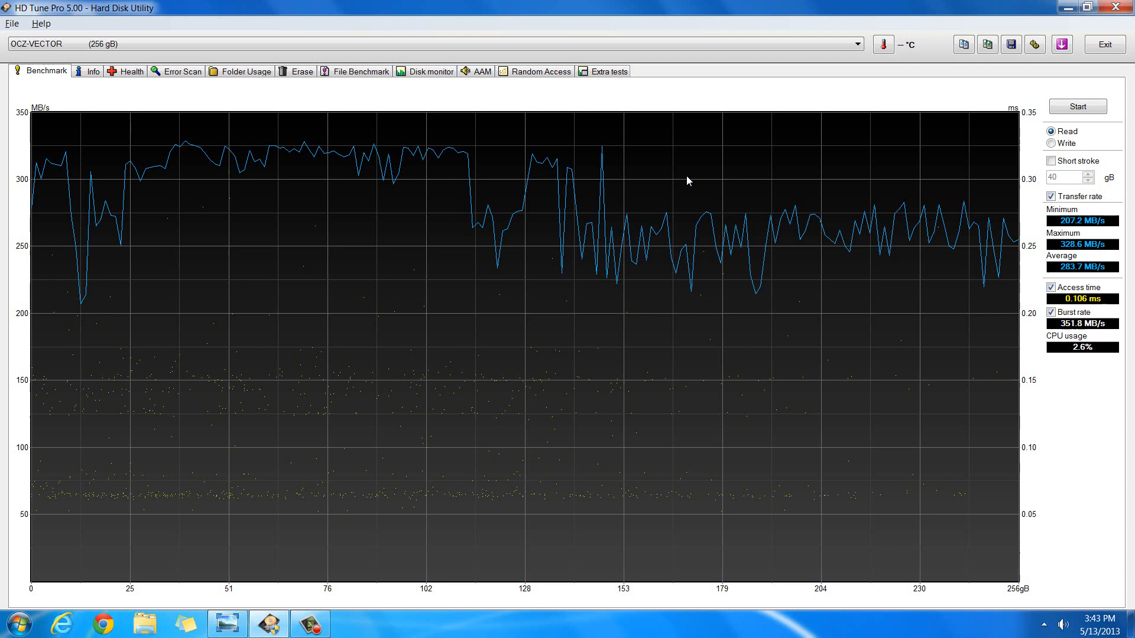
pyautogui.moveTo(278, 211)
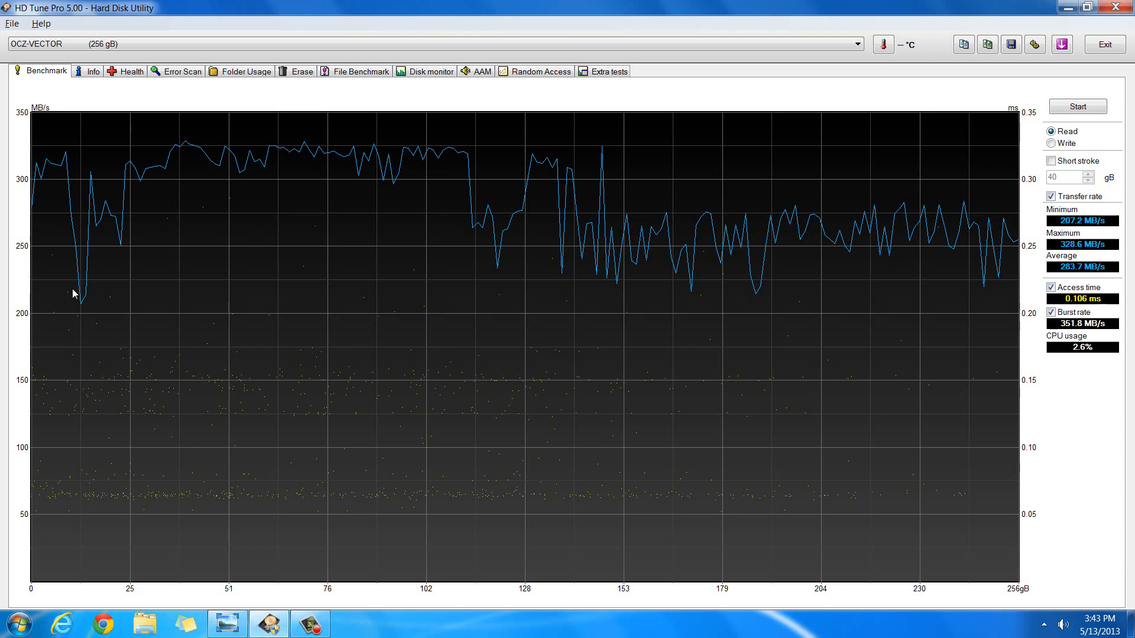
pyautogui.moveTo(72, 370)
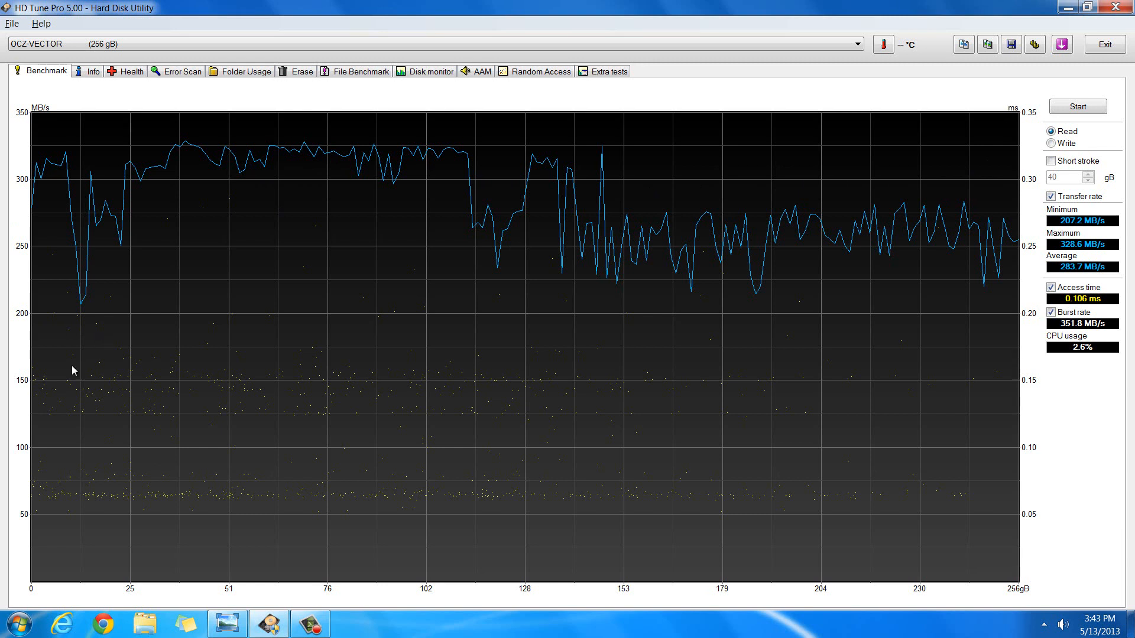
pyautogui.moveTo(43, 446)
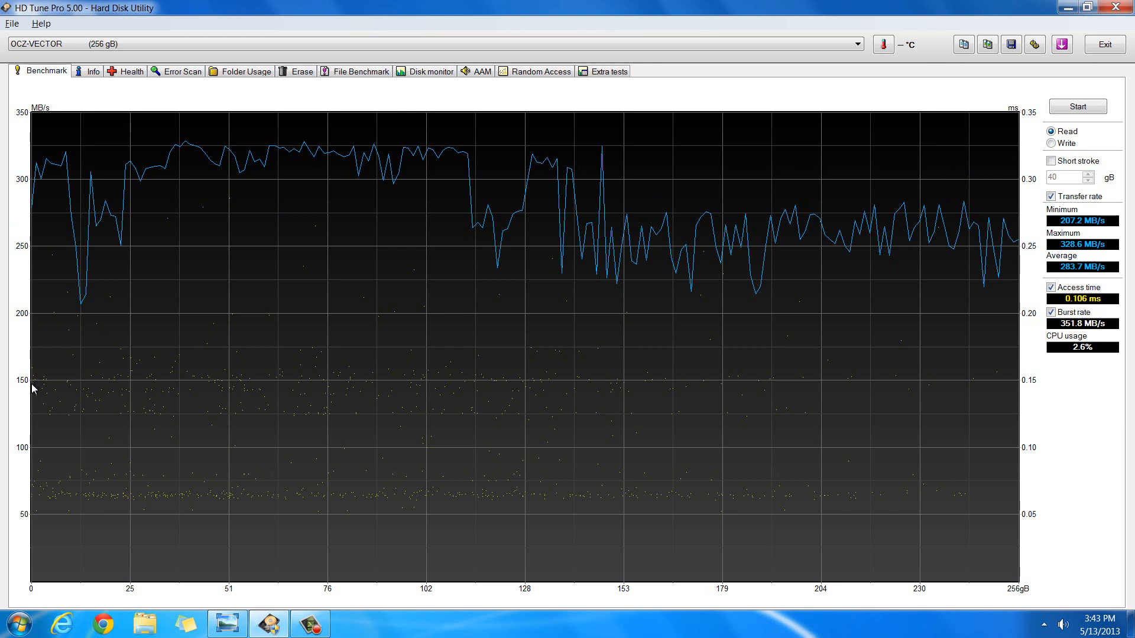
pyautogui.moveTo(713, 201)
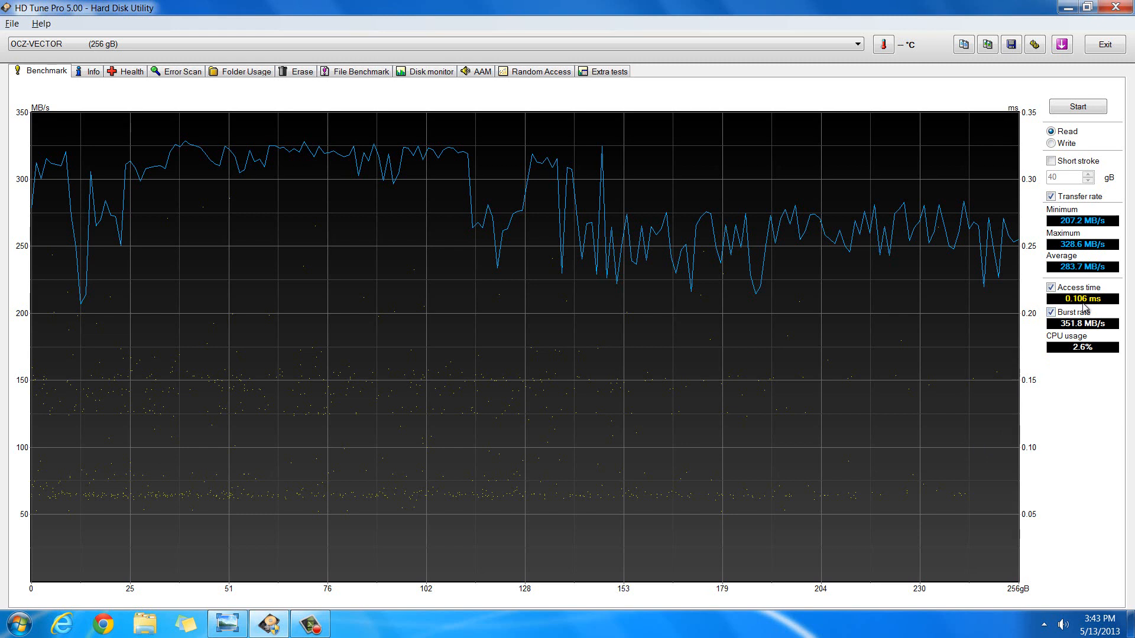
pyautogui.moveTo(719, 341)
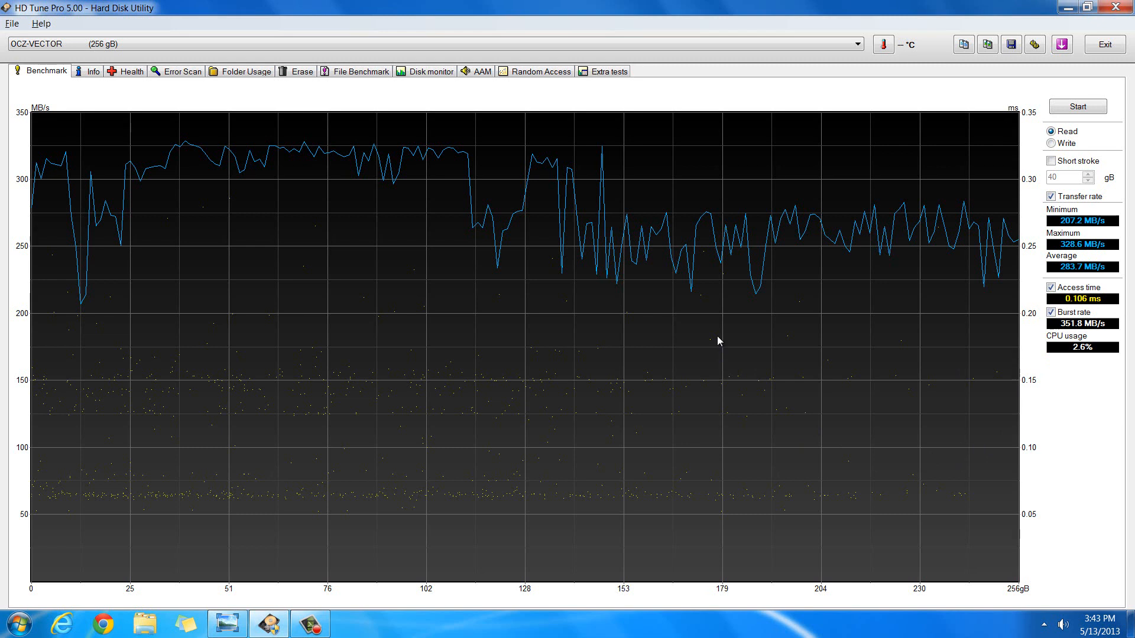
pyautogui.moveTo(331, 264)
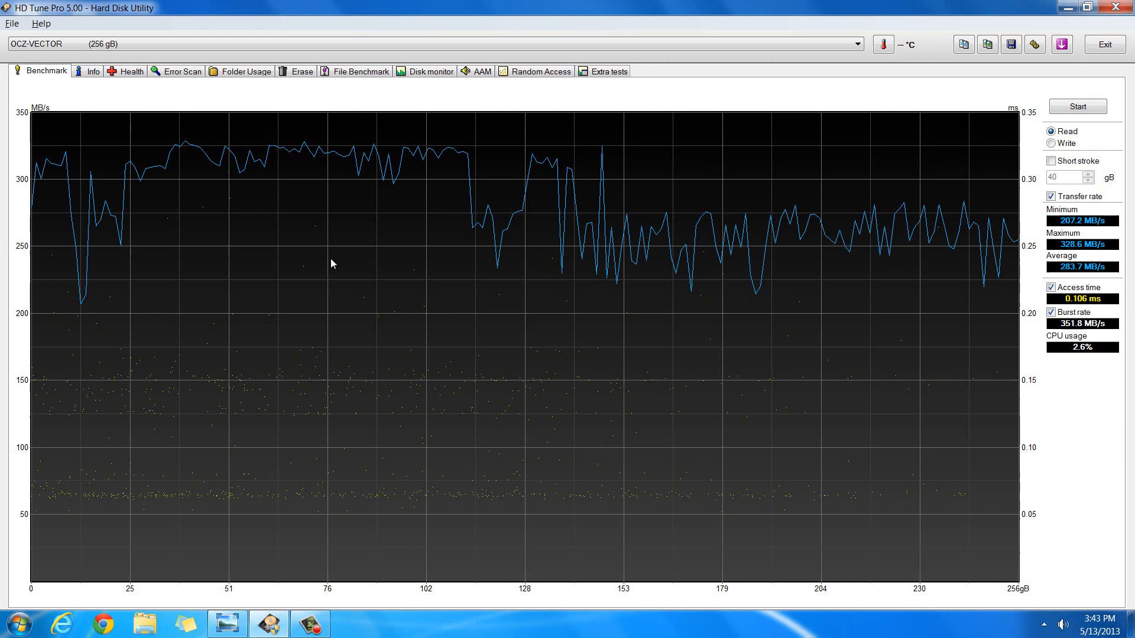
pyautogui.moveTo(765, 260)
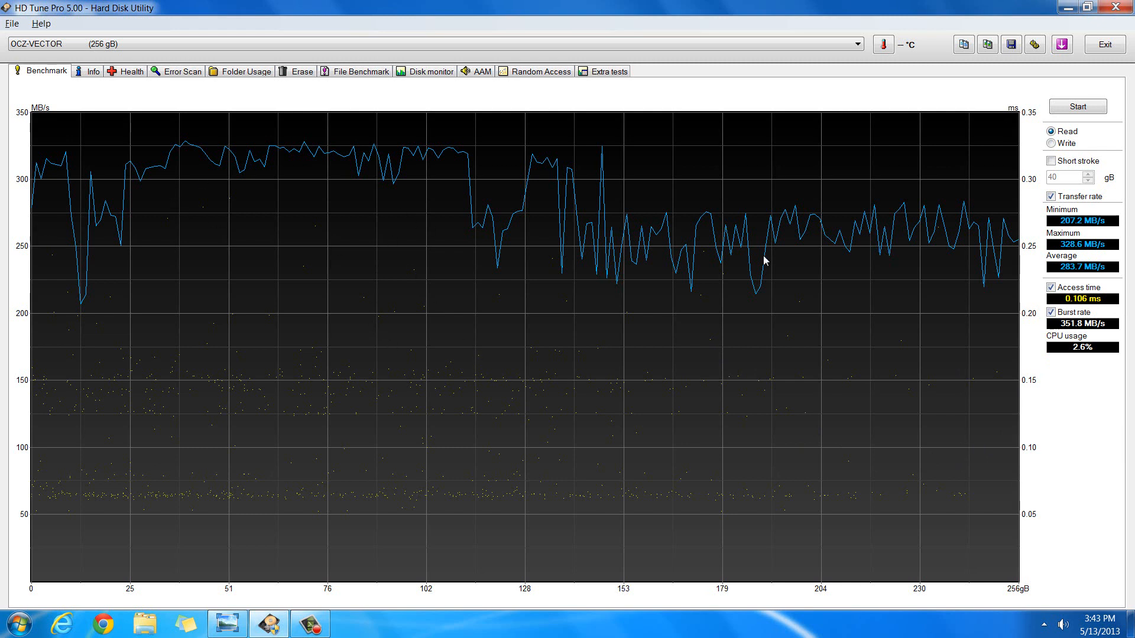
pyautogui.moveTo(260, 279)
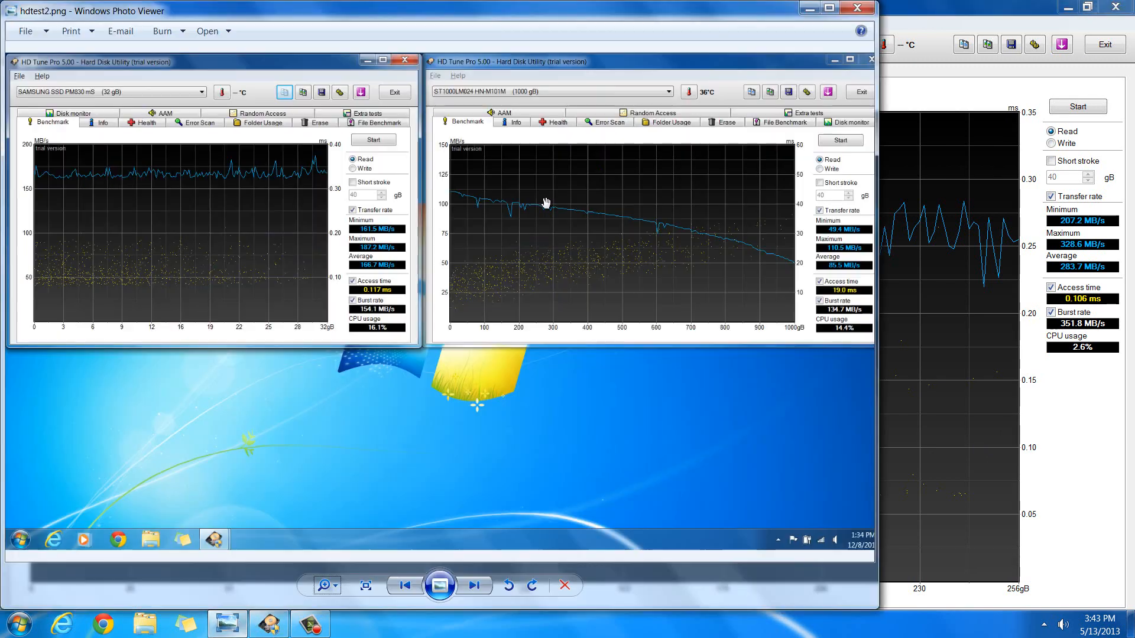
pyautogui.moveTo(344, 20)
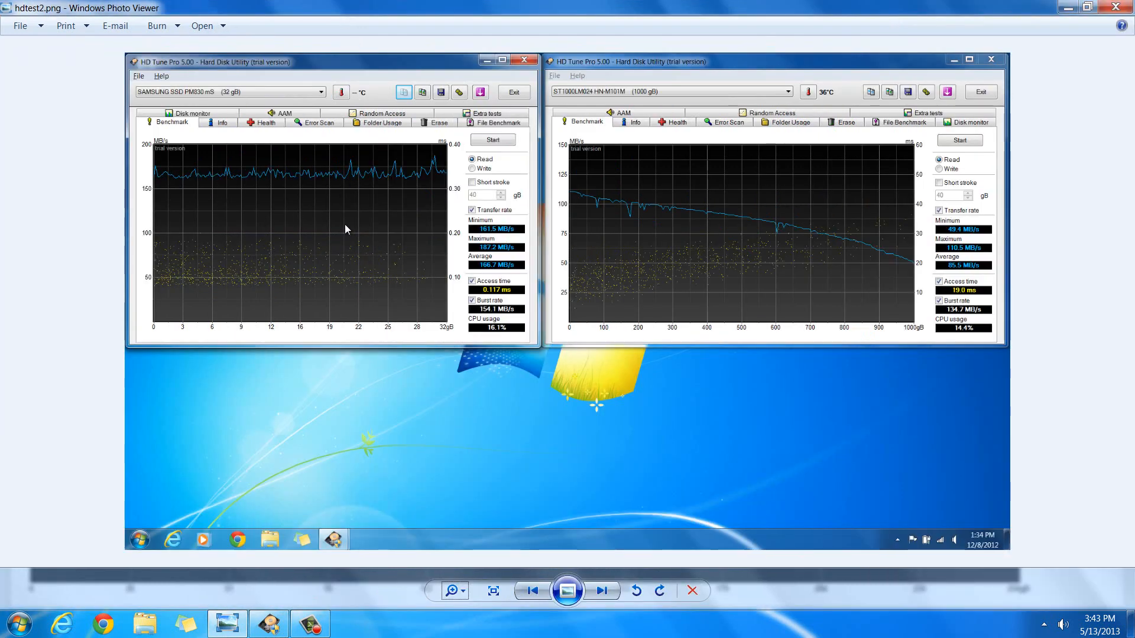
pyautogui.moveTo(302, 181)
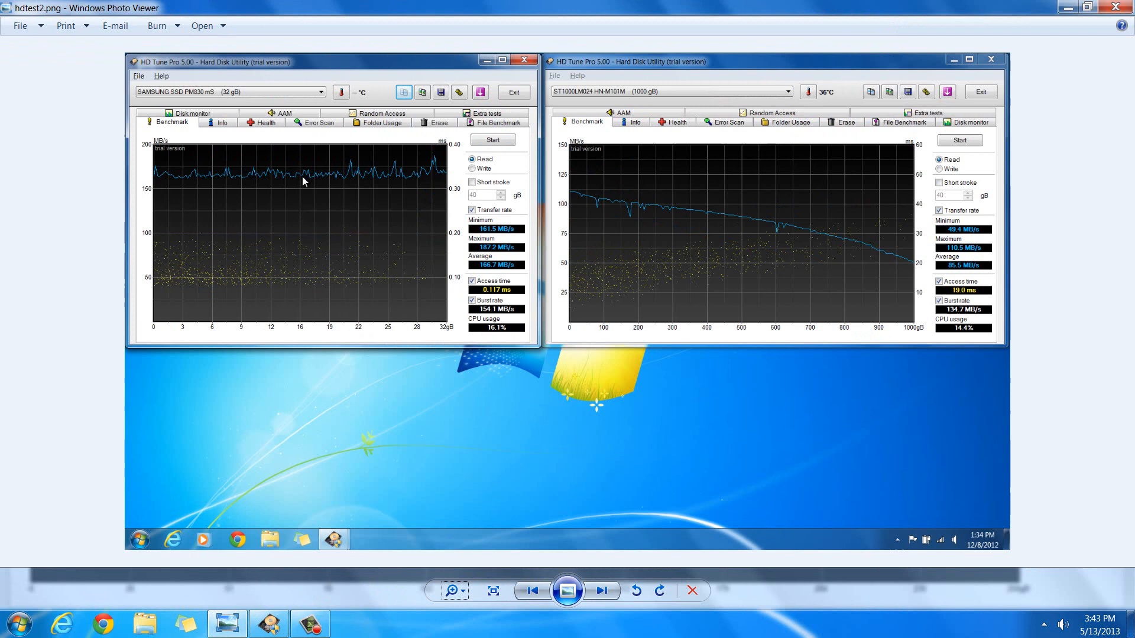
pyautogui.moveTo(337, 177)
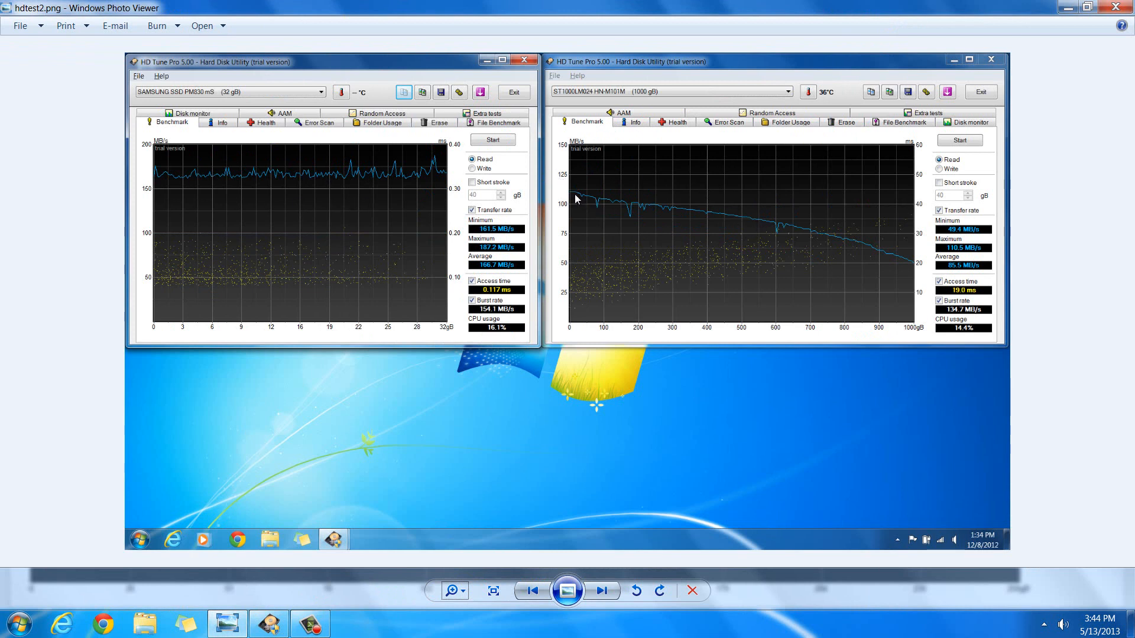
pyautogui.moveTo(282, 189)
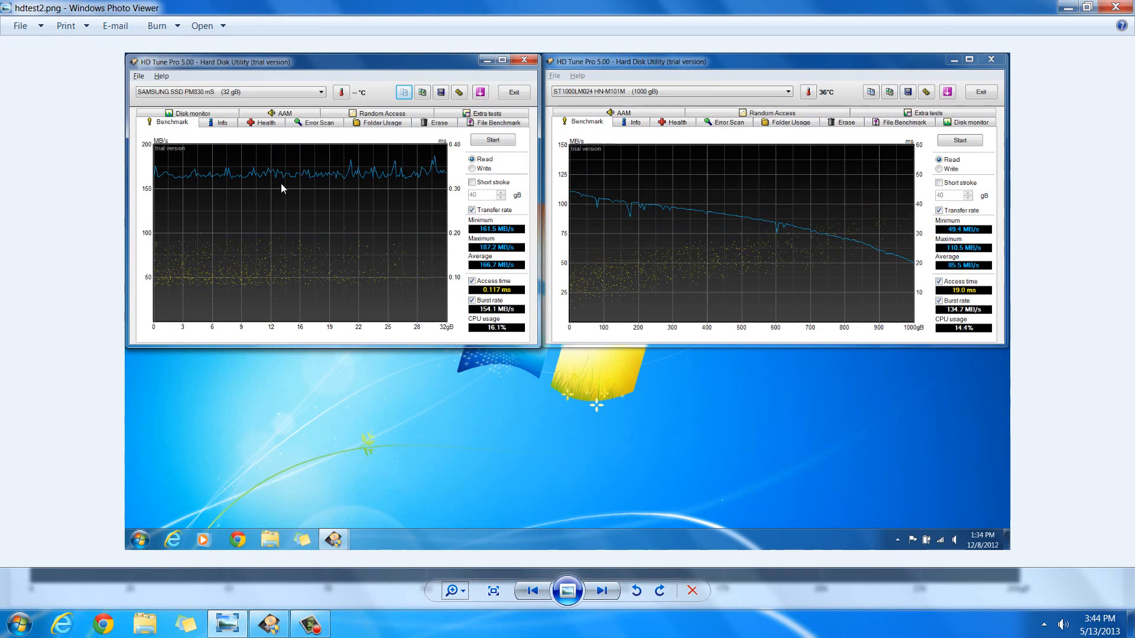
pyautogui.moveTo(572, 314)
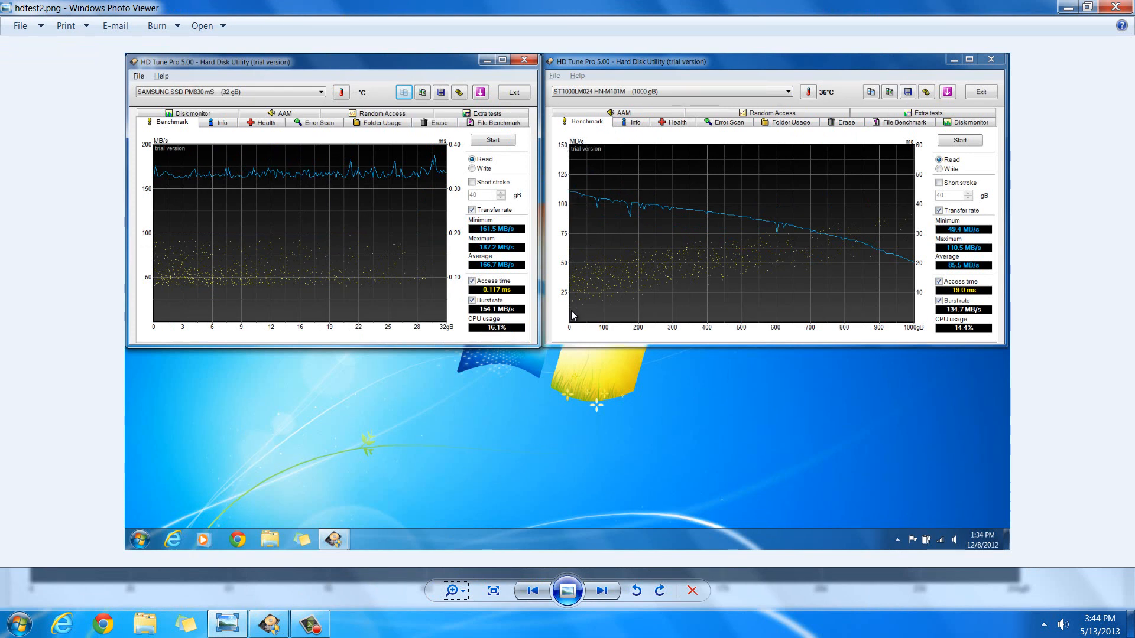
pyautogui.moveTo(170, 286)
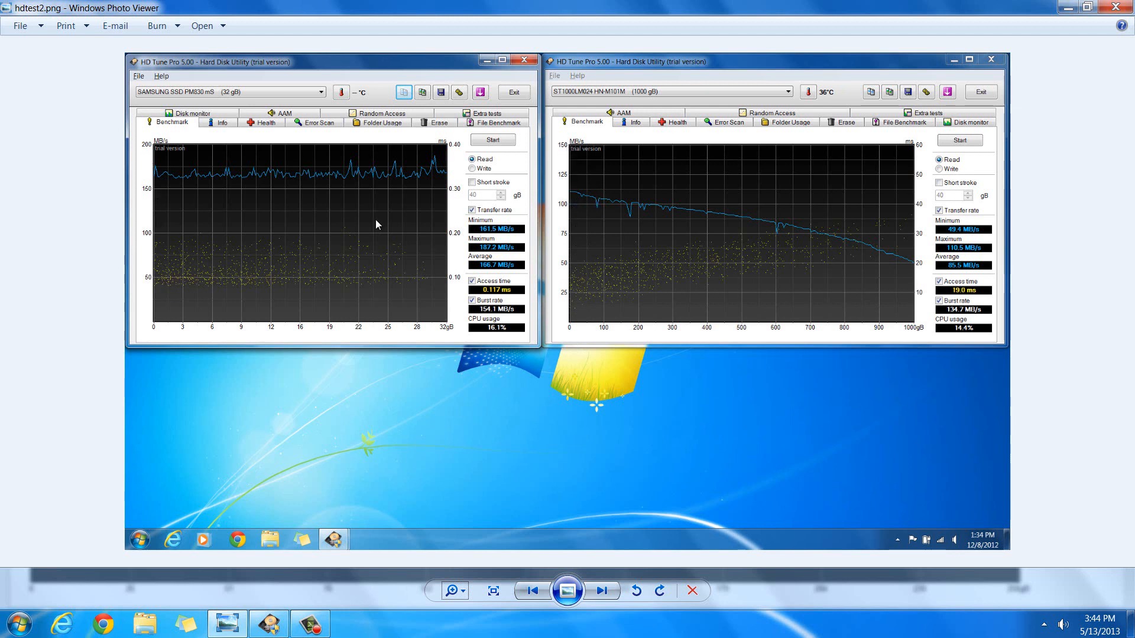
pyautogui.moveTo(549, 173)
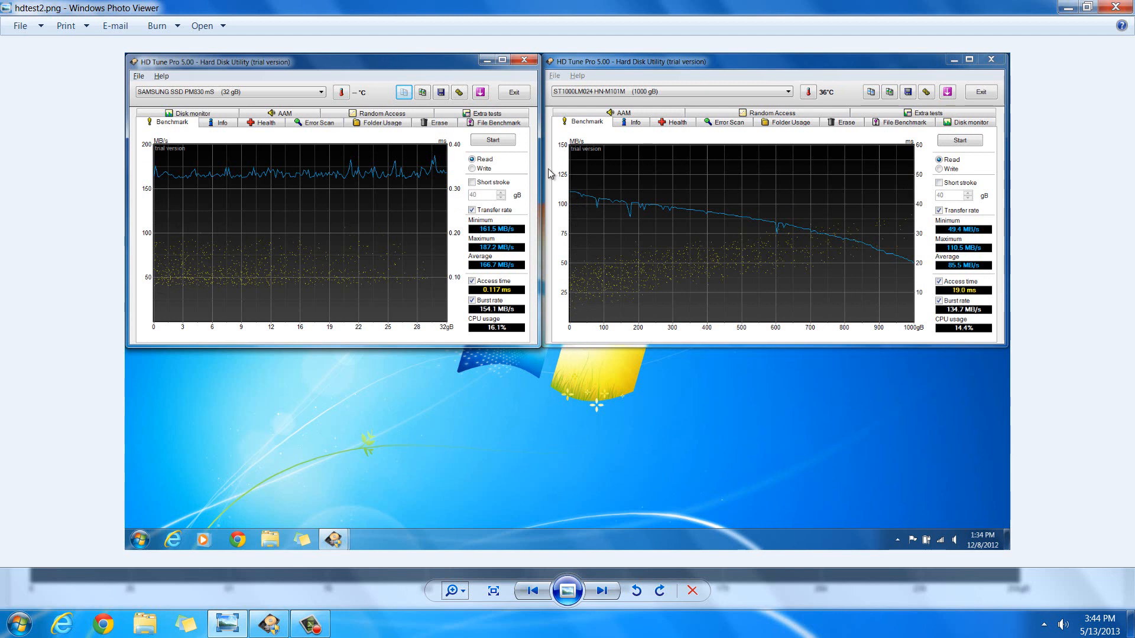
pyautogui.moveTo(153, 194)
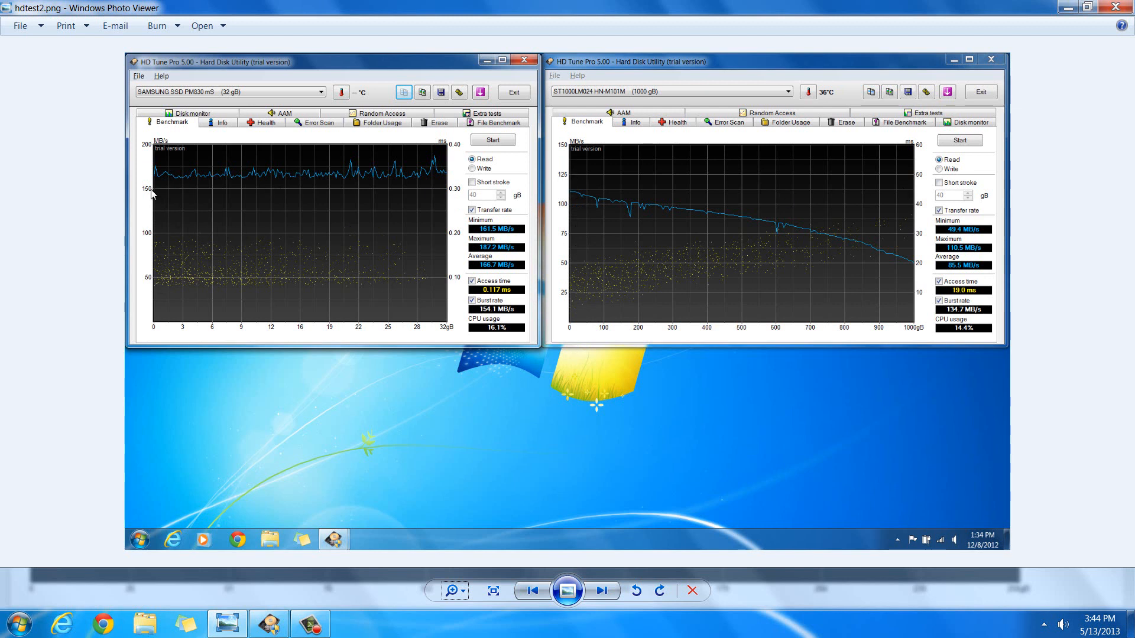
pyautogui.moveTo(573, 201)
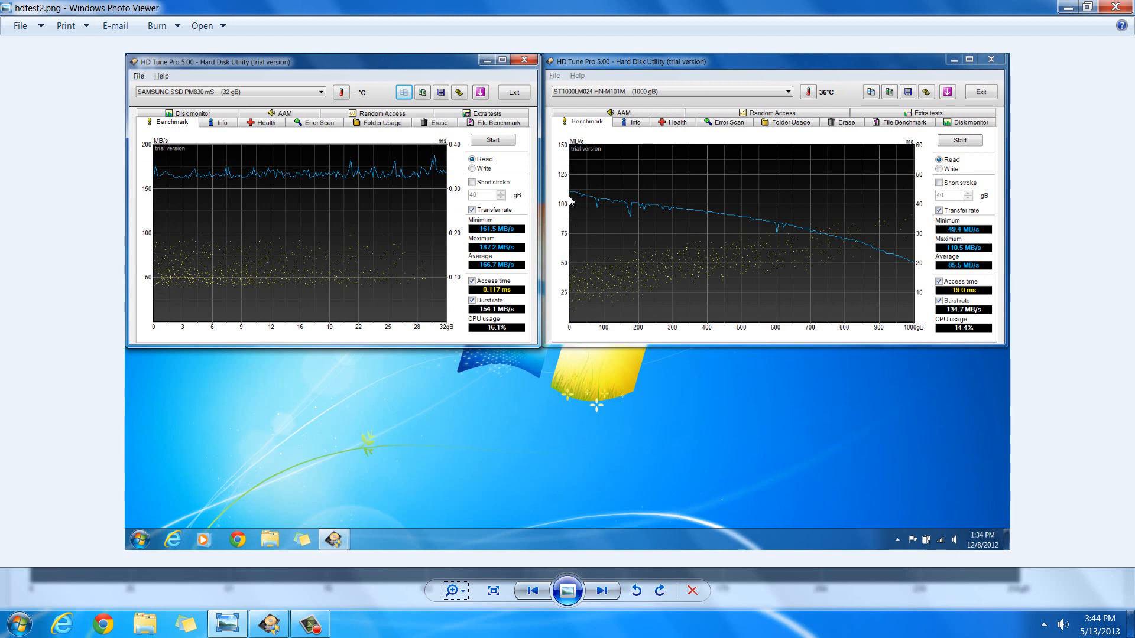
pyautogui.moveTo(573, 195)
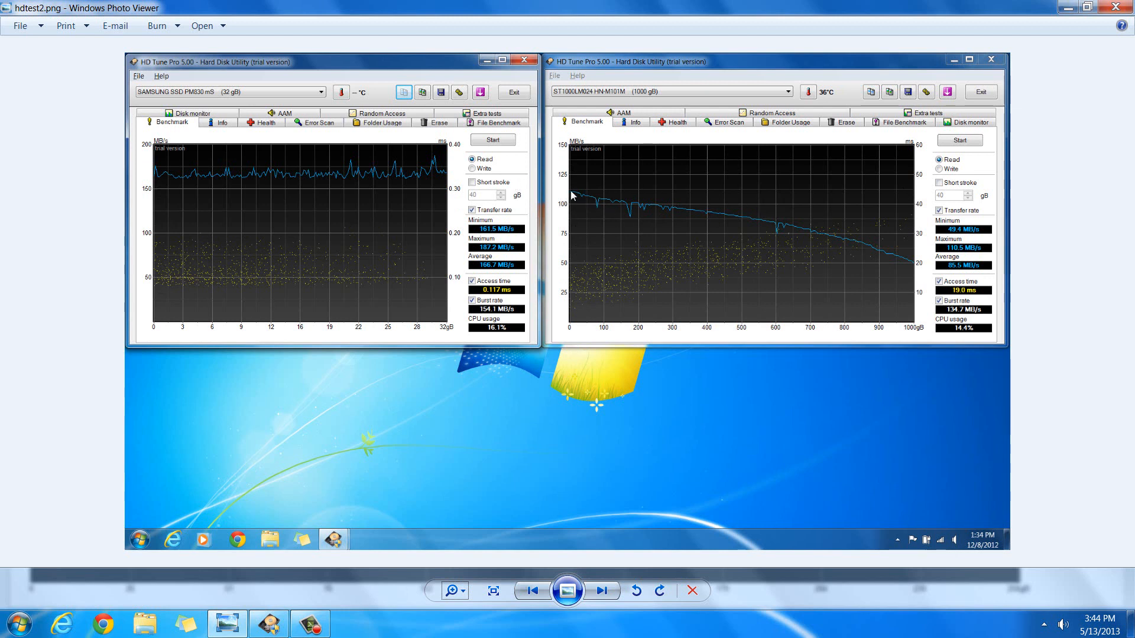
pyautogui.moveTo(572, 200)
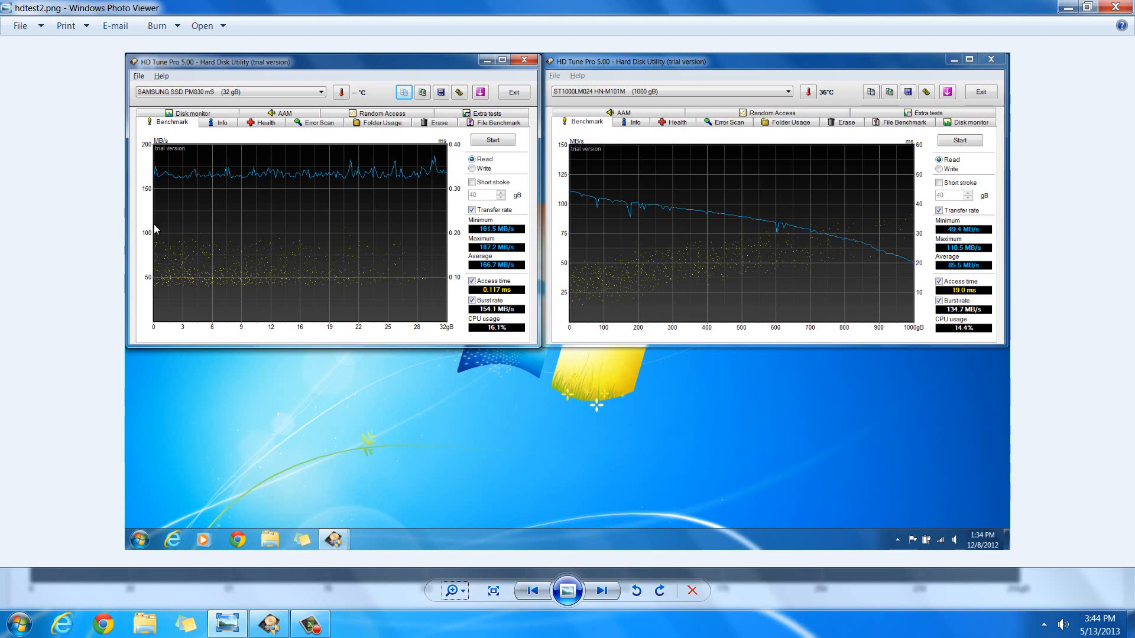
pyautogui.moveTo(365, 250)
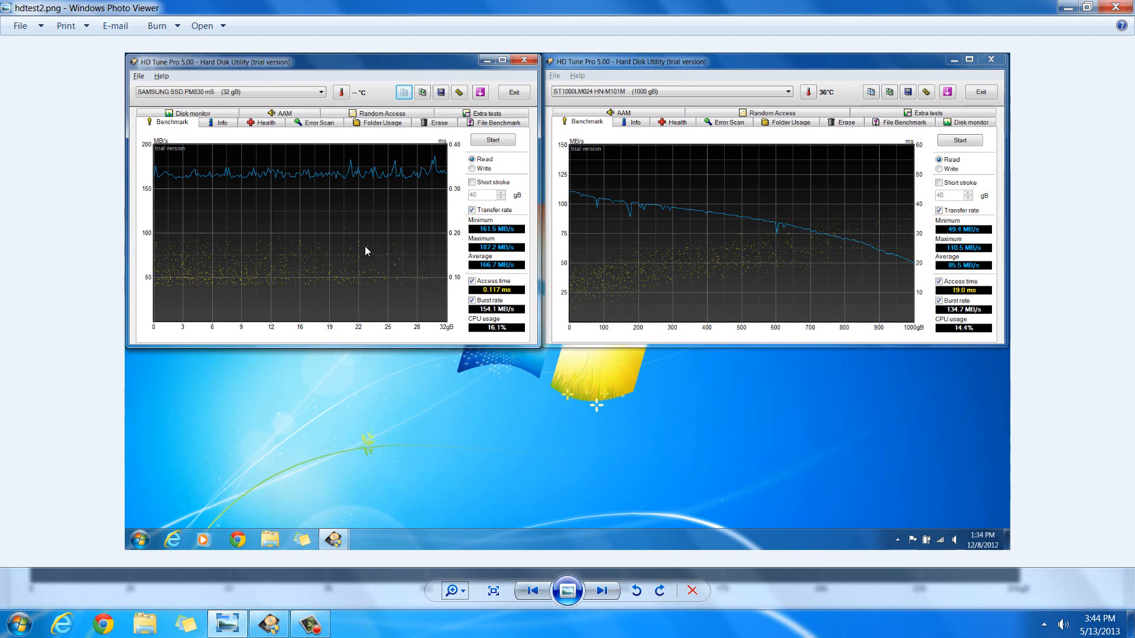
pyautogui.moveTo(447, 296)
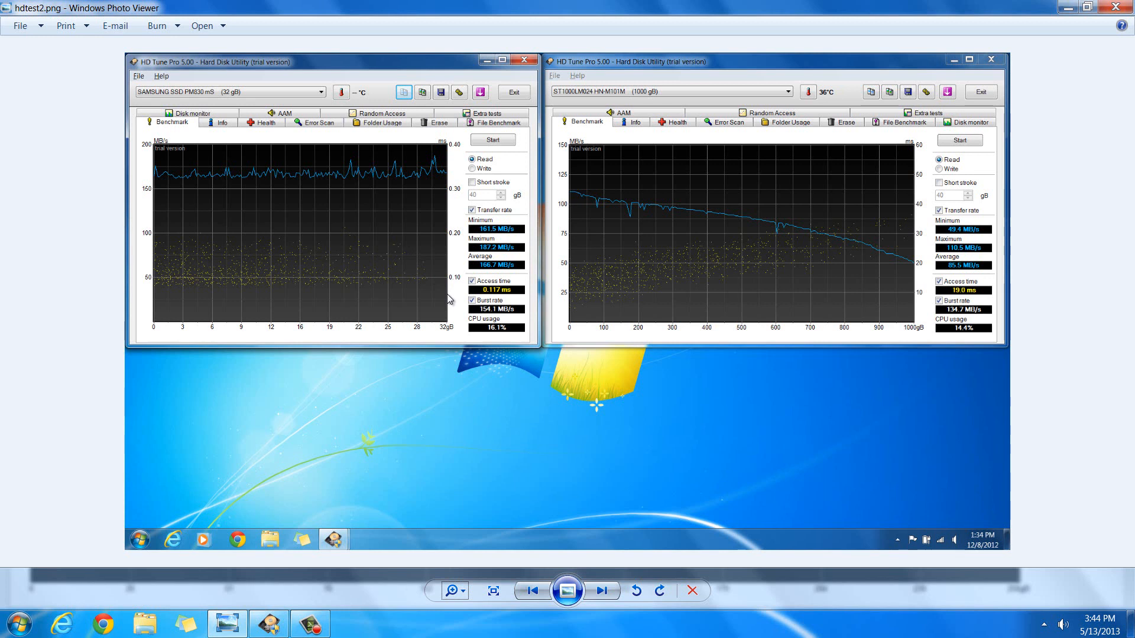
pyautogui.moveTo(593, 277)
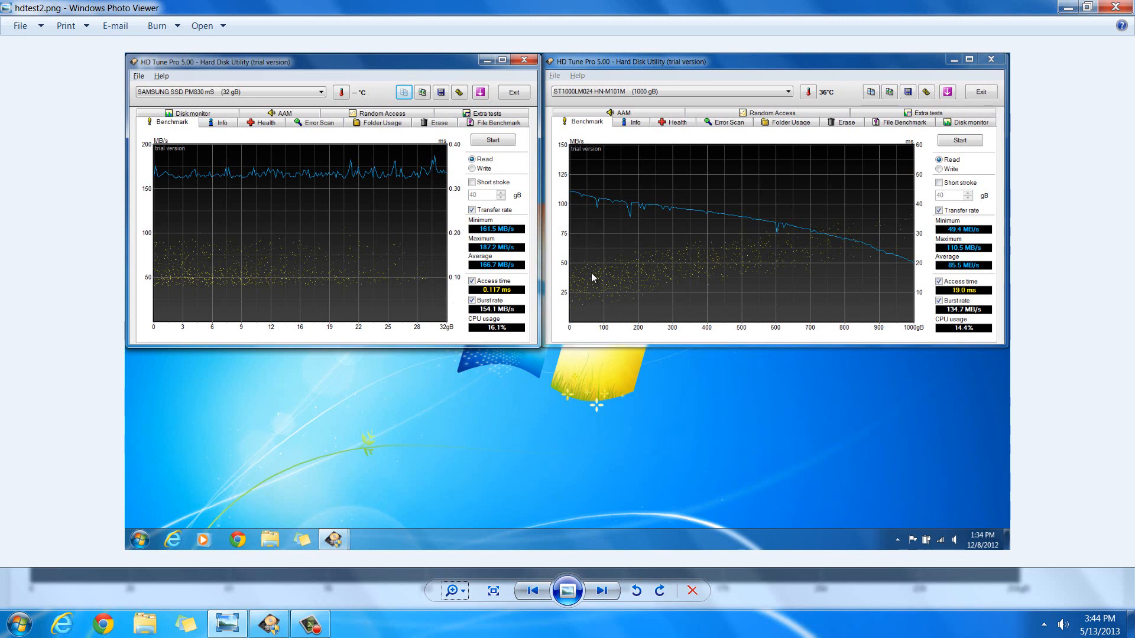
pyautogui.moveTo(152, 210)
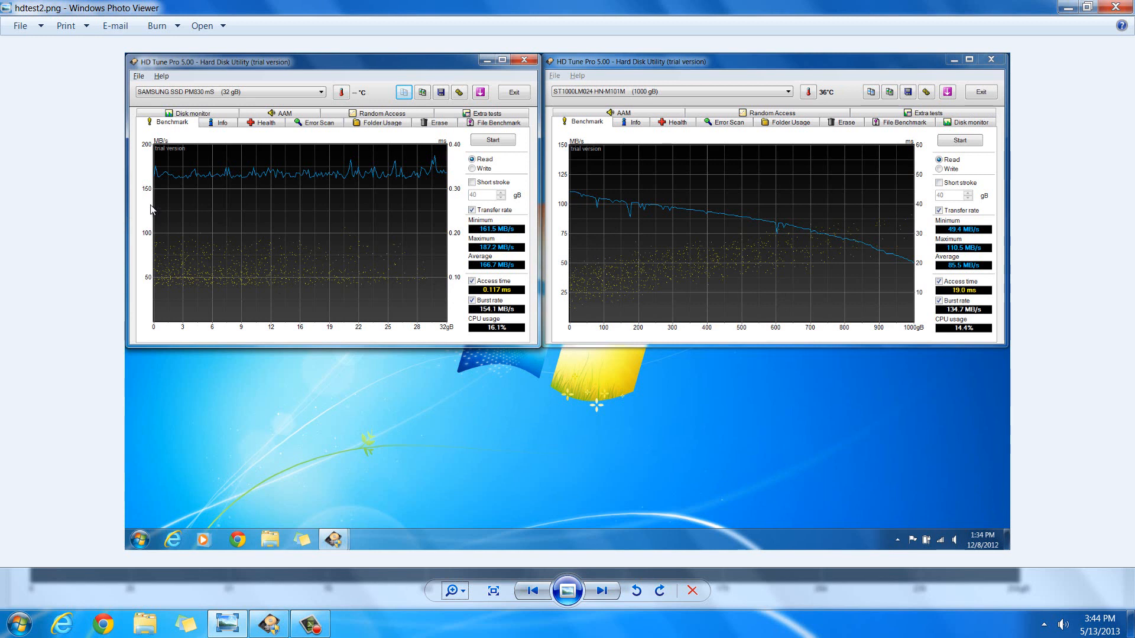
pyautogui.moveTo(154, 222)
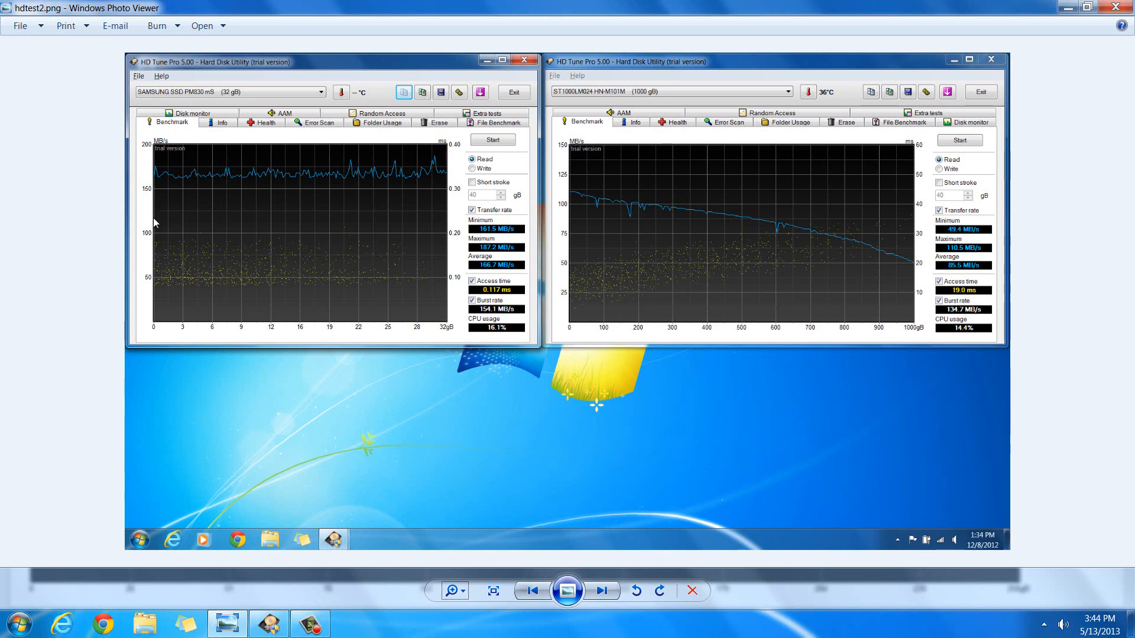
pyautogui.moveTo(449, 285)
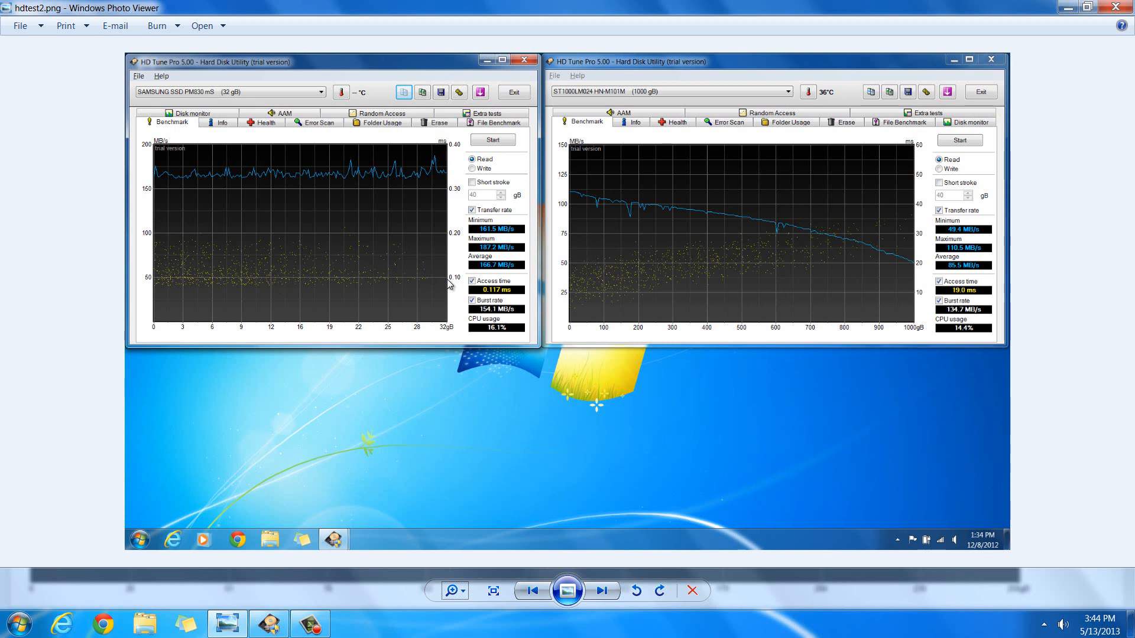
pyautogui.moveTo(520, 369)
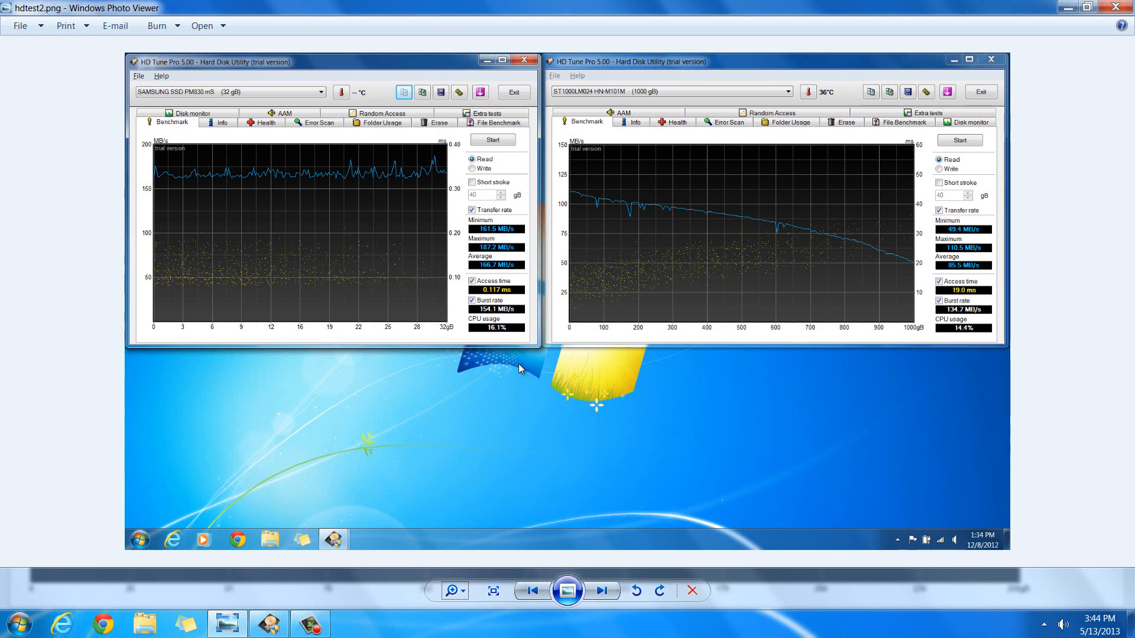
pyautogui.moveTo(945, 301)
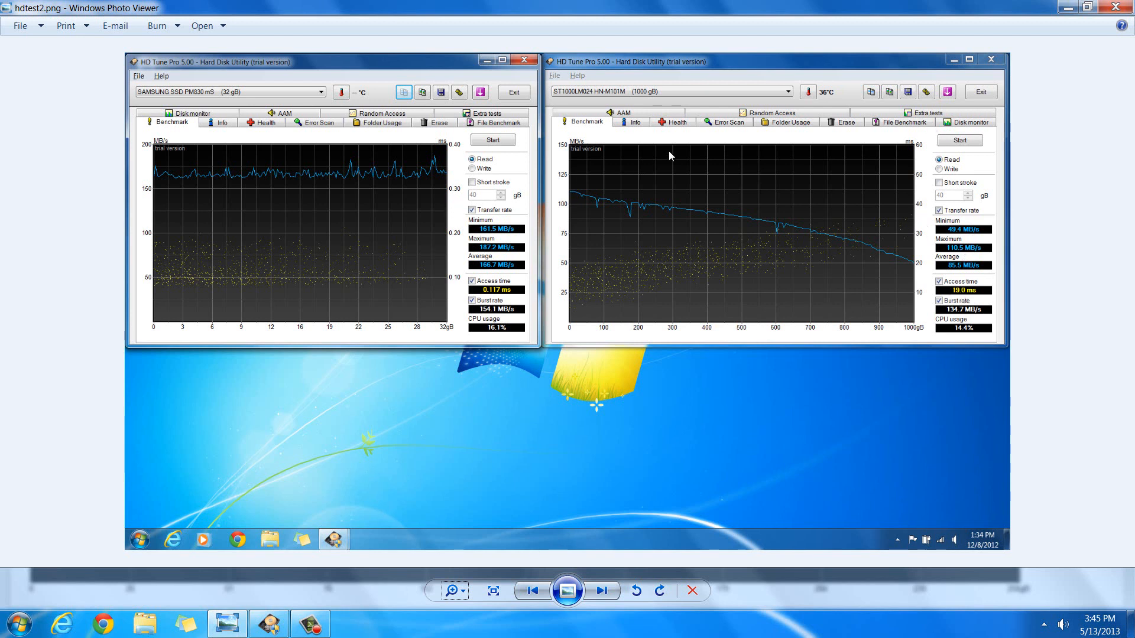
pyautogui.moveTo(746, 260)
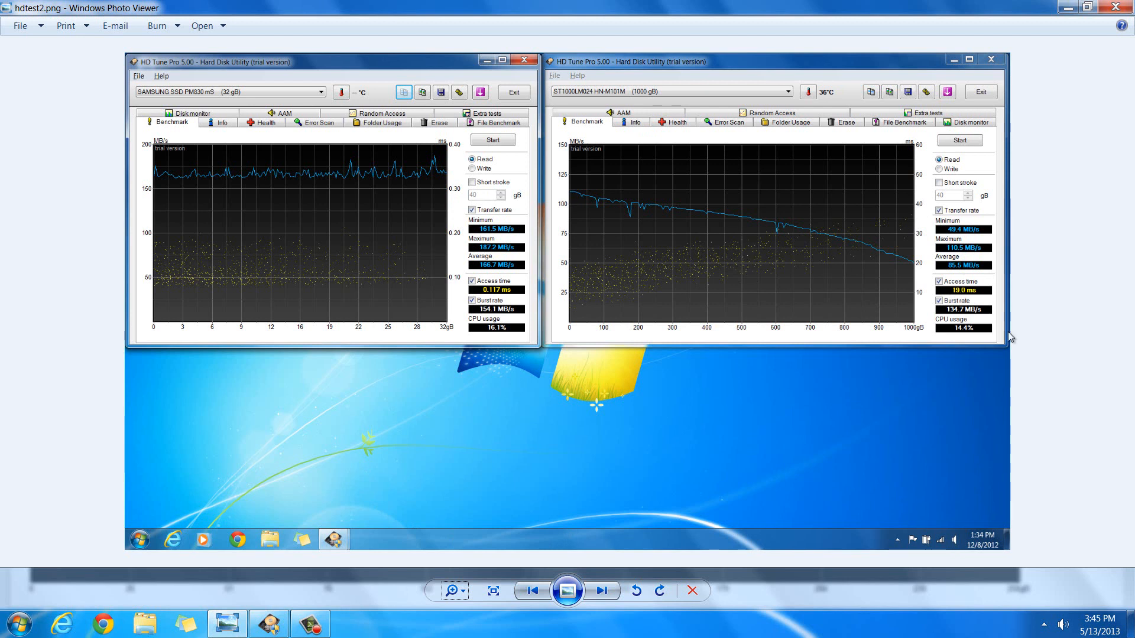
pyautogui.moveTo(706, 307)
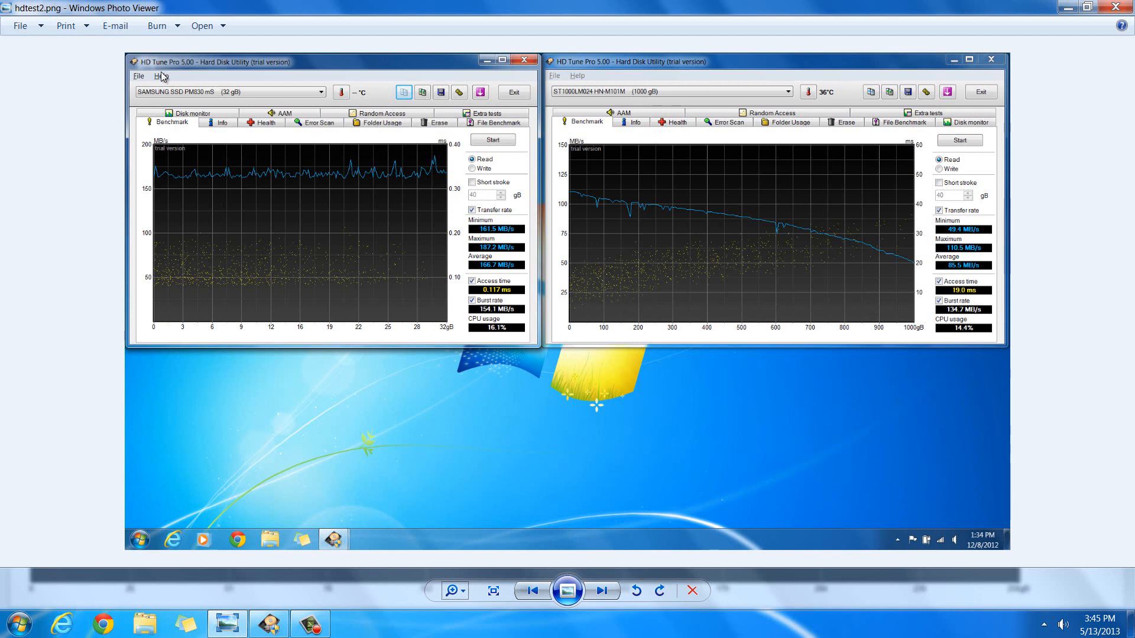
pyautogui.moveTo(199, 202)
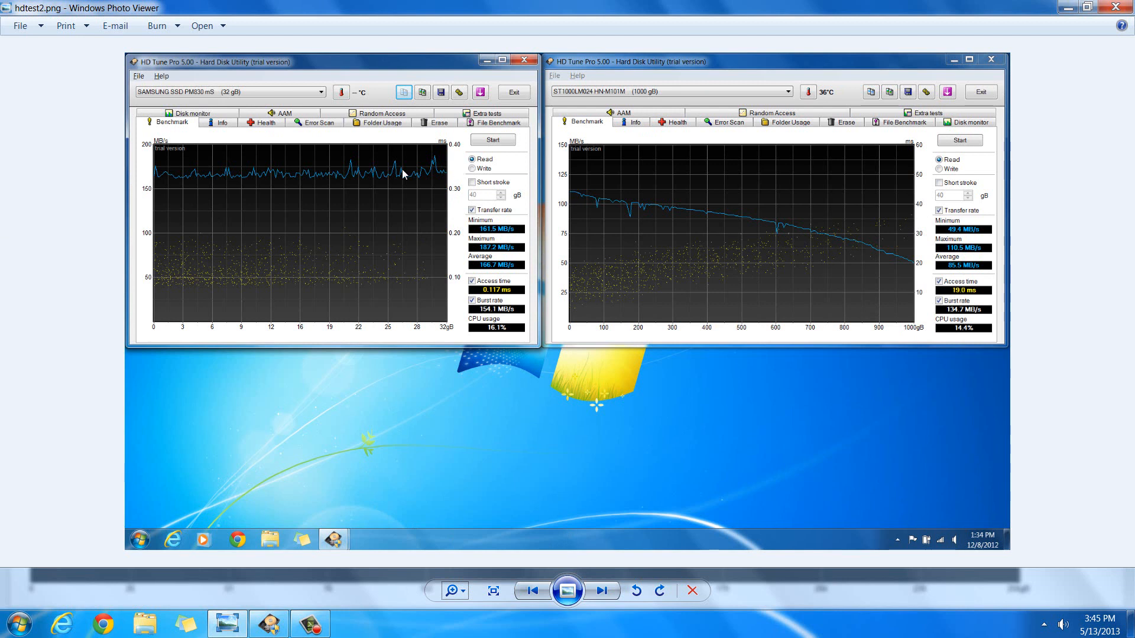
pyautogui.moveTo(201, 106)
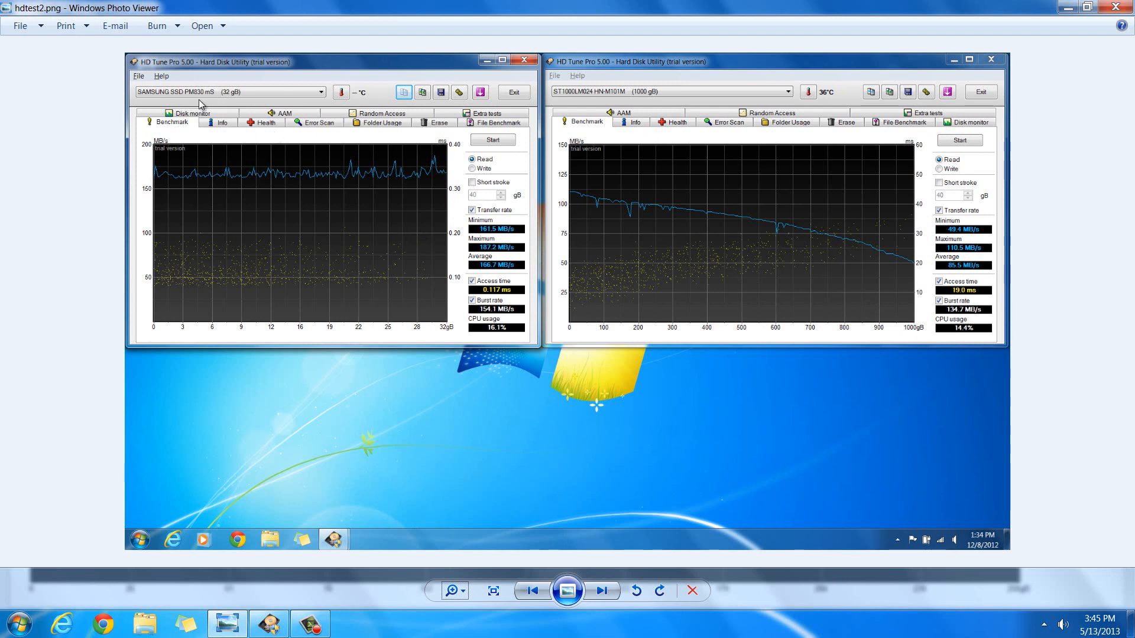
pyautogui.moveTo(186, 181)
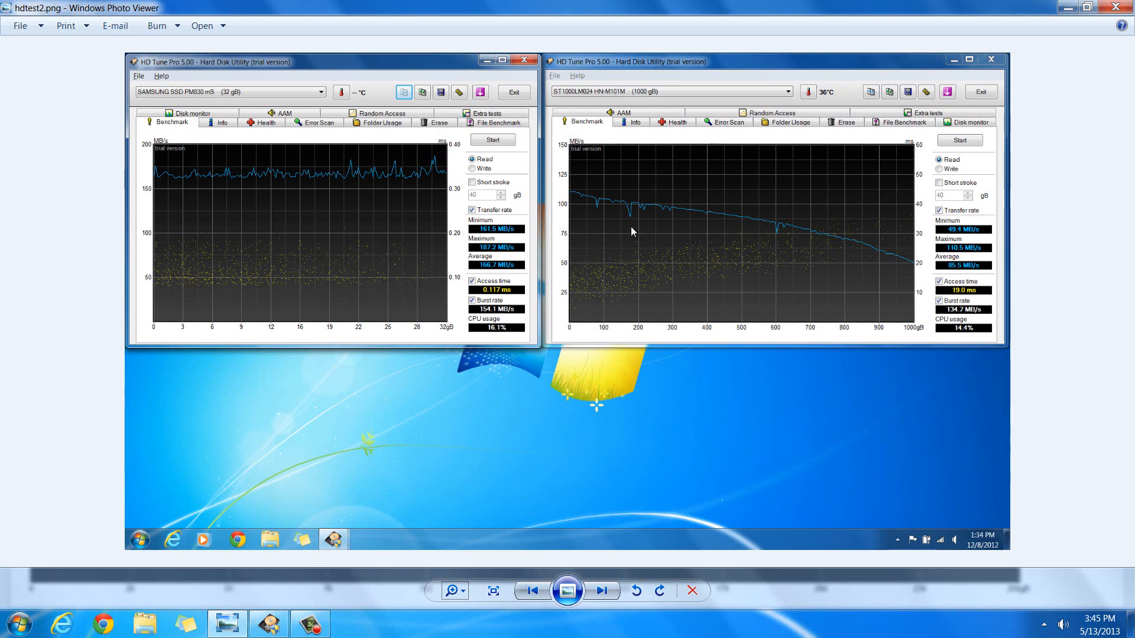
pyautogui.moveTo(261, 171)
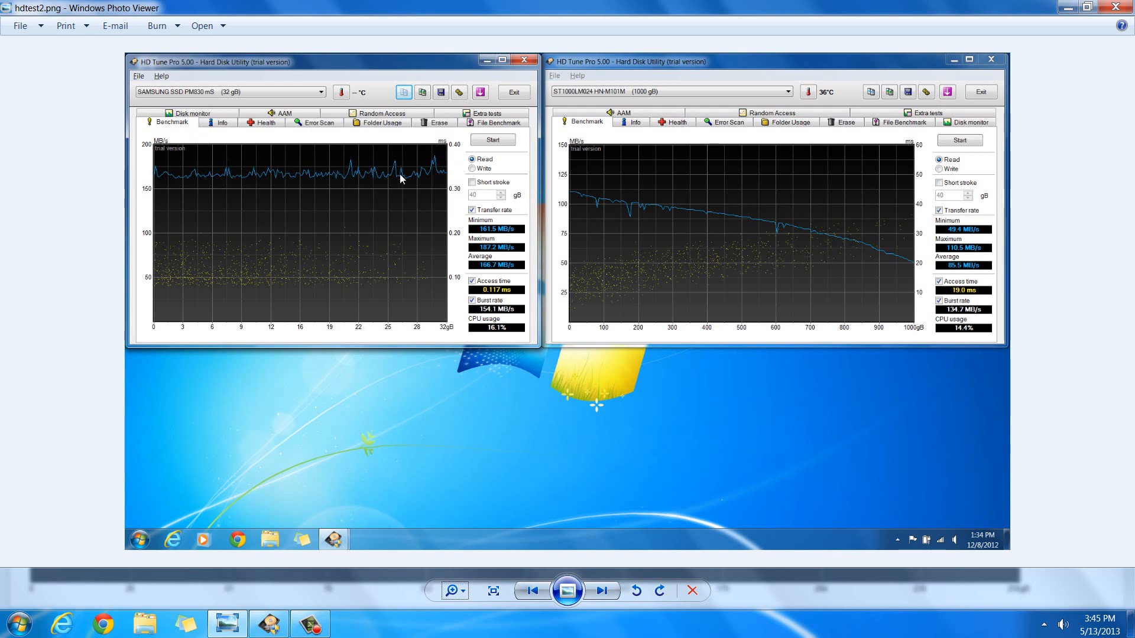
pyautogui.moveTo(432, 185)
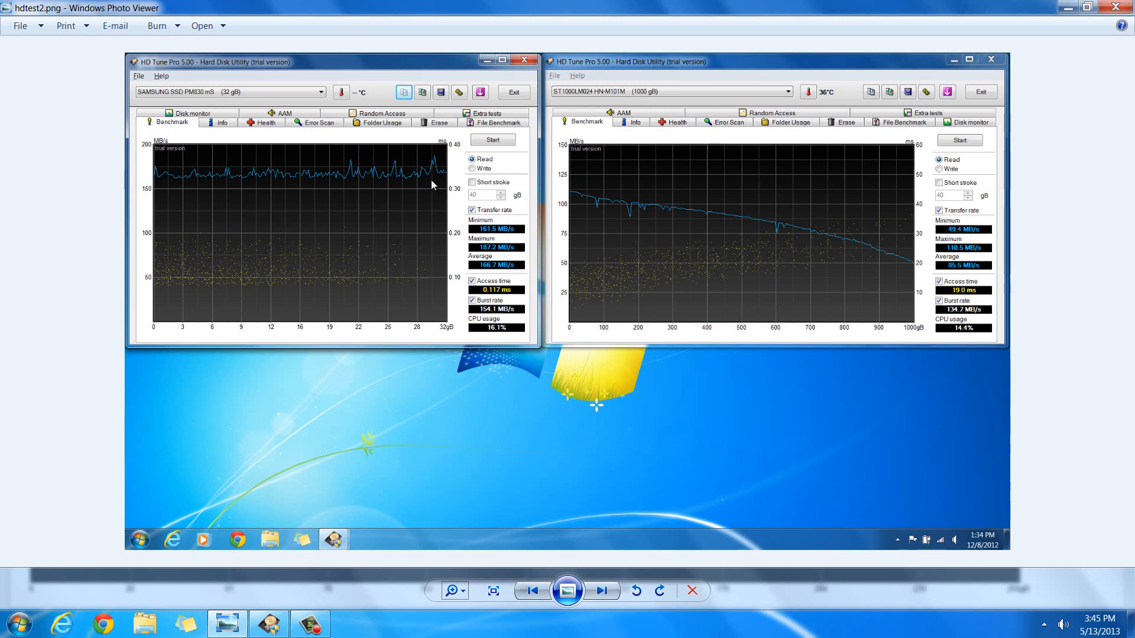
pyautogui.moveTo(214, 183)
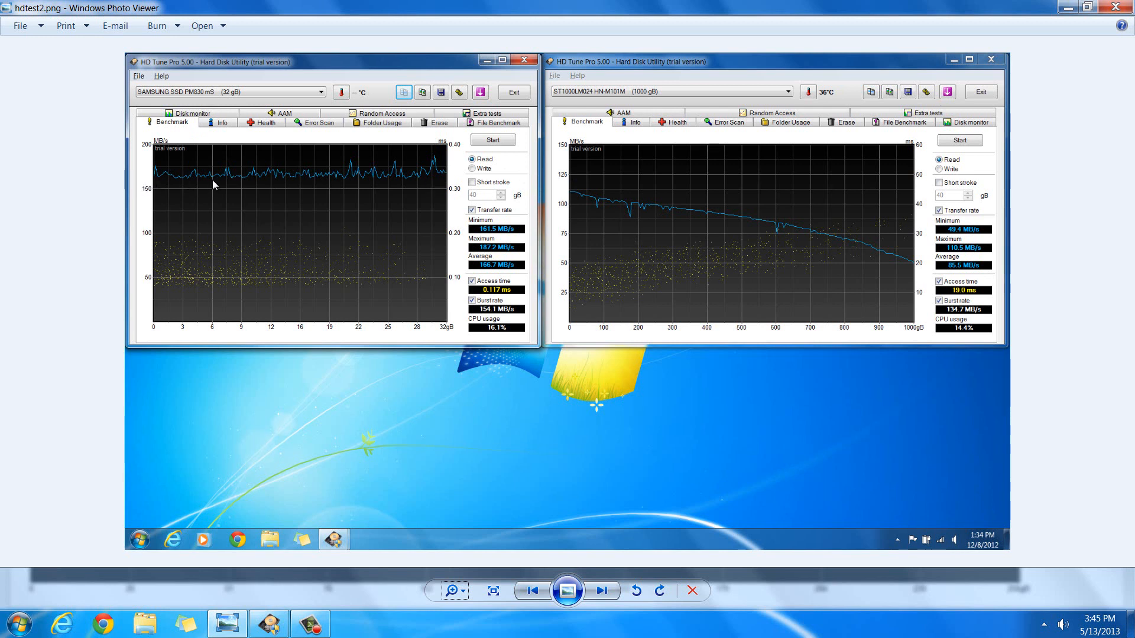
pyautogui.moveTo(585, 208)
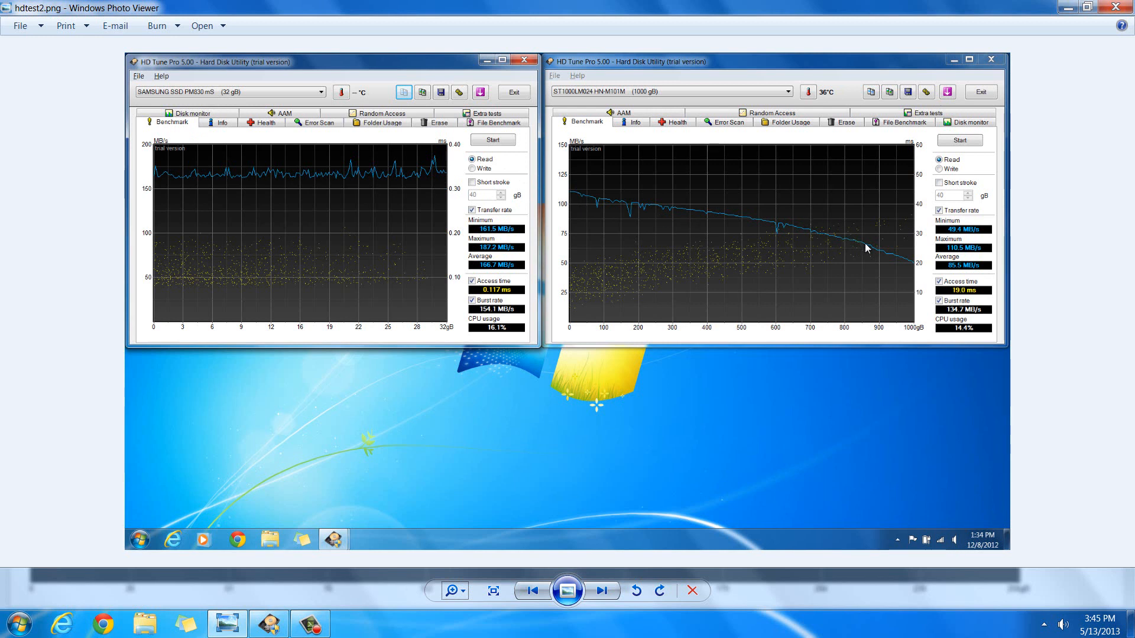
pyautogui.moveTo(659, 182)
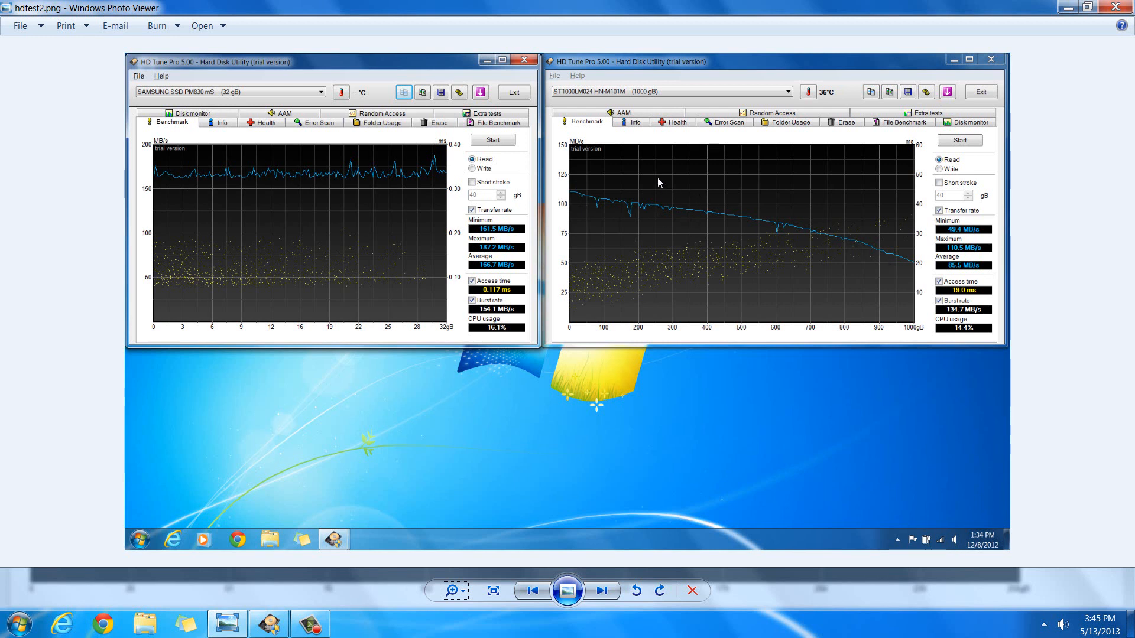